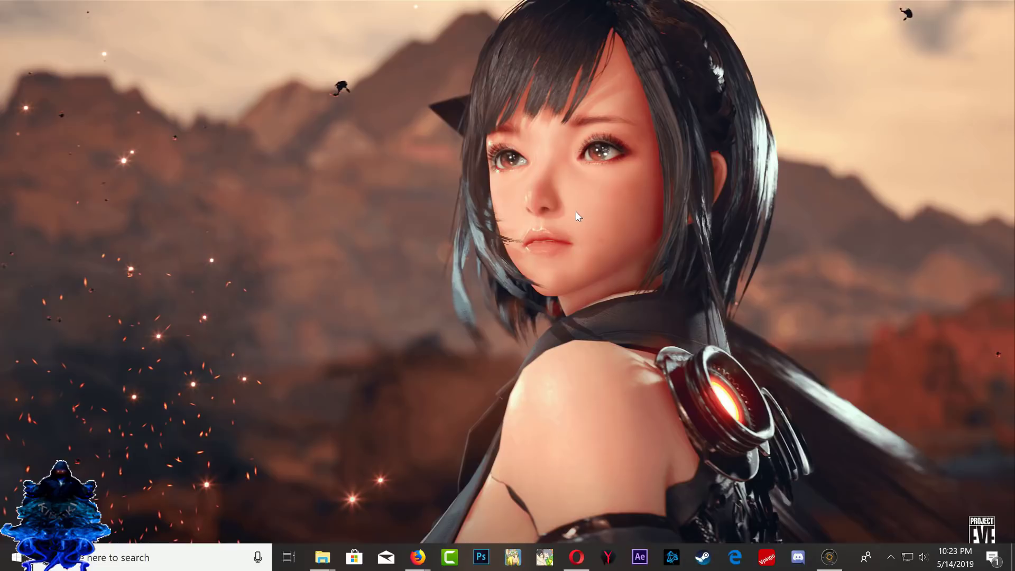
Bring up Firefox showing the PSX-Place PS3HEN v2.0.2 release thread.
{"action": "left_click", "coordinate": [418, 556]}
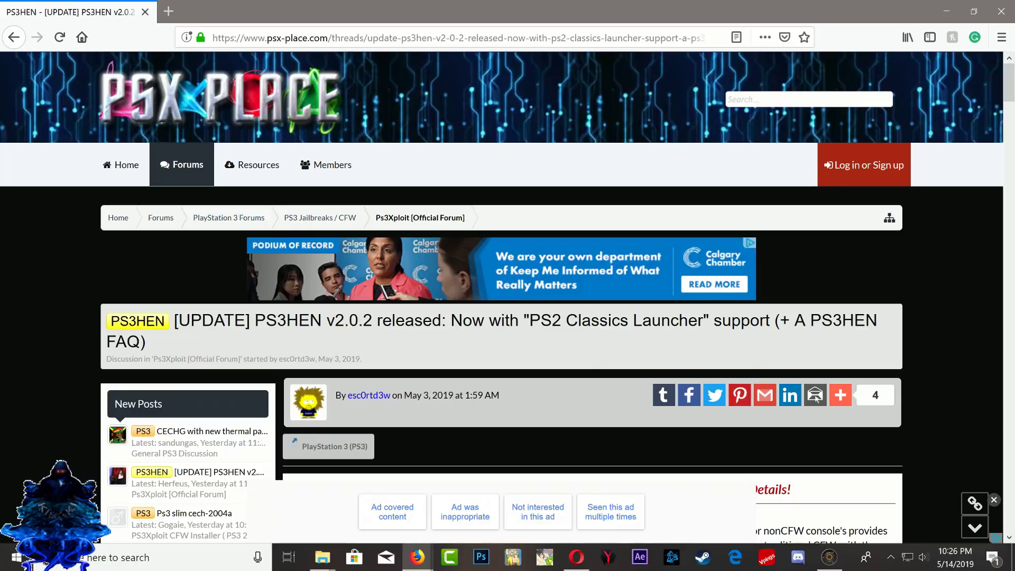
Highlight the PS2 Classics Launcher title phrase, then scroll to and mark v2.0.2 changelog entries.
{"action": "double_click", "coordinate": [579, 319]}
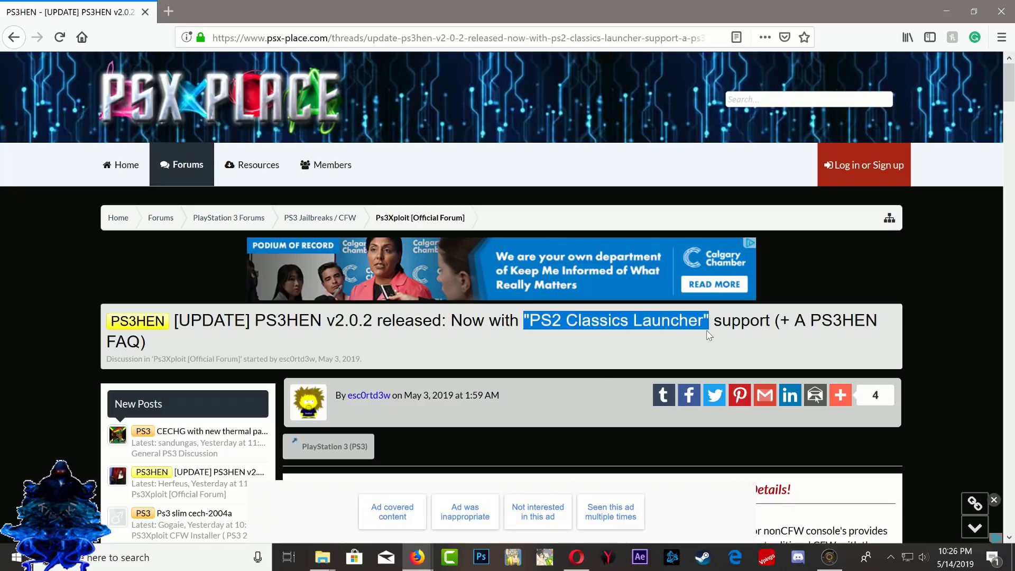
{"action": "scroll", "scroll_direction": "down", "scroll_amount": 3}
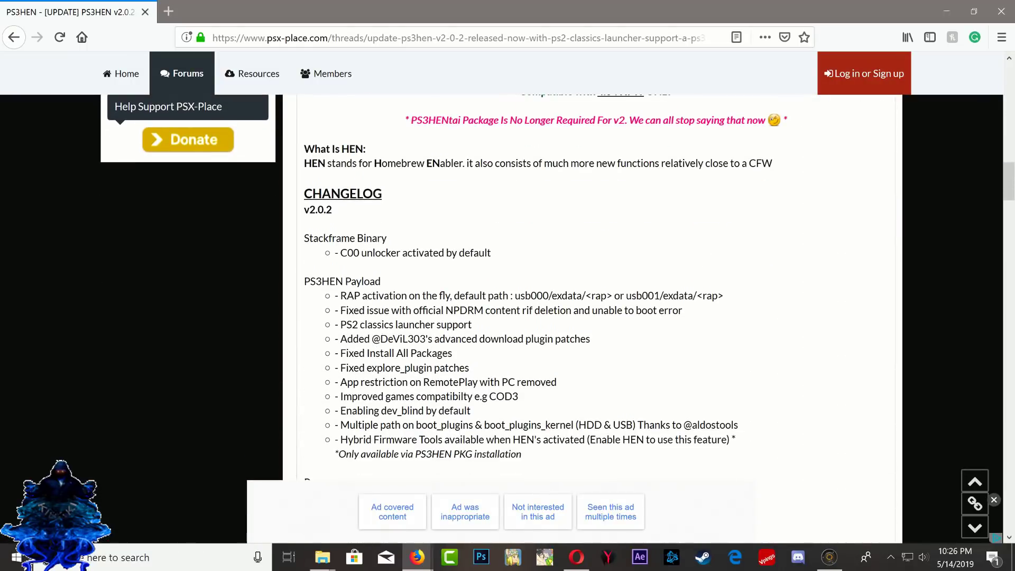
{"action": "mouse_move", "coordinate": [299, 245]}
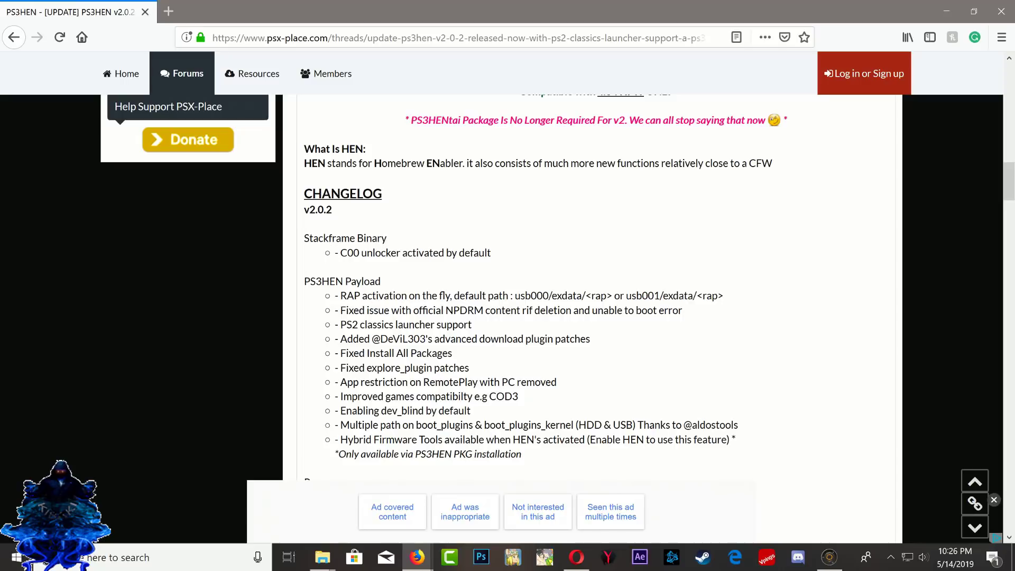
{"action": "double_click", "coordinate": [416, 253]}
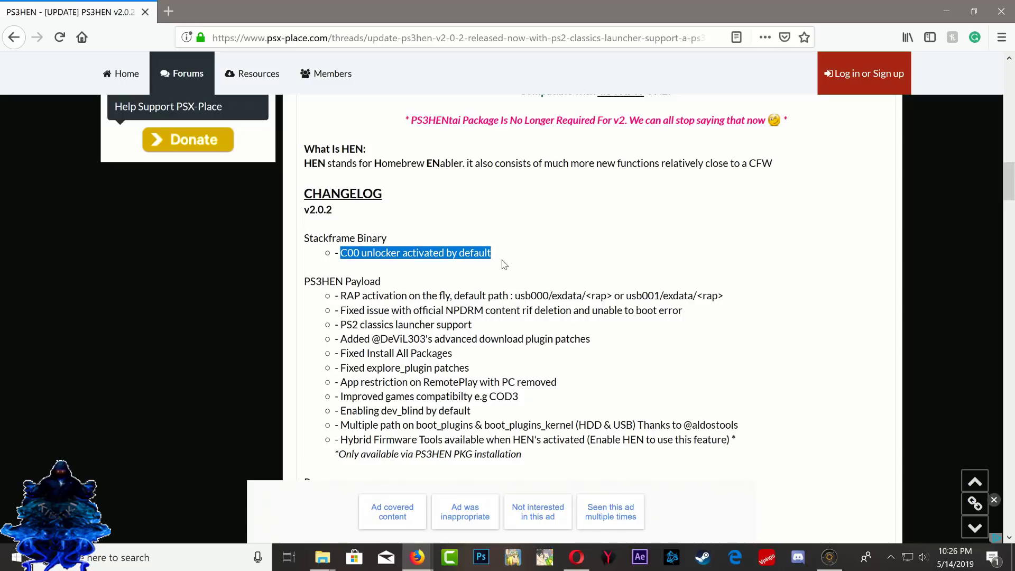
{"action": "left_click", "coordinate": [504, 259]}
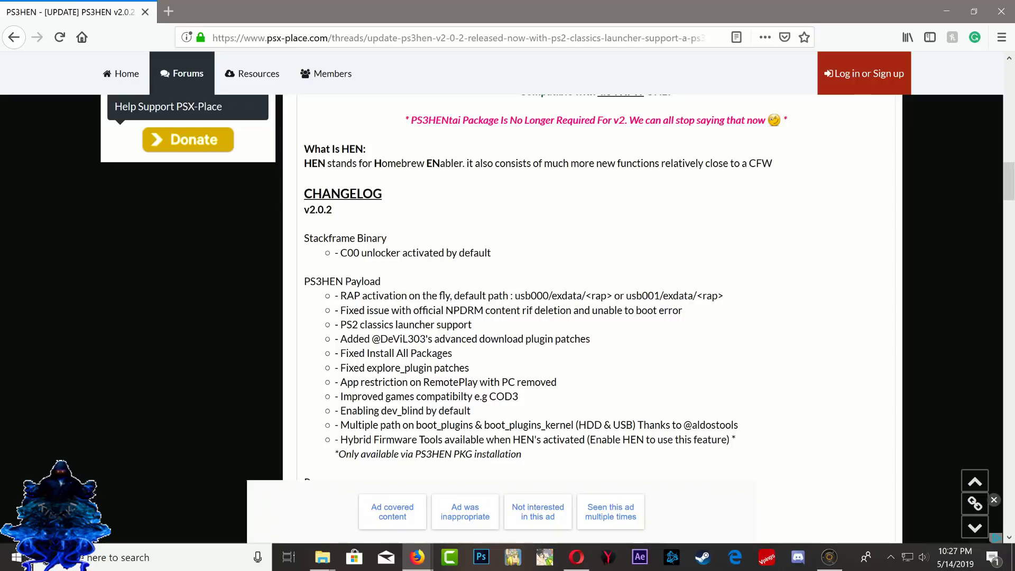
{"action": "double_click", "coordinate": [567, 296]}
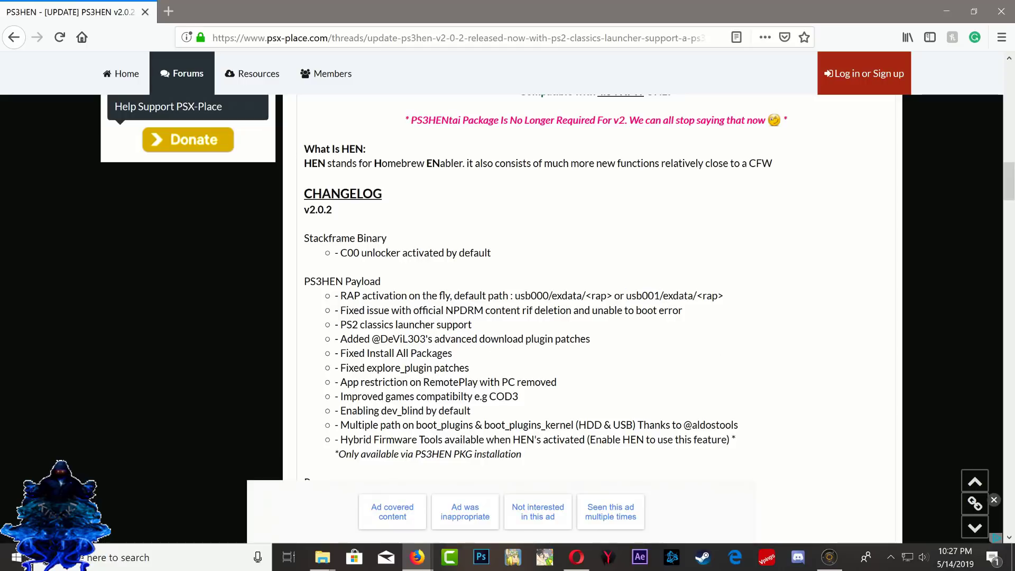
{"action": "scroll", "scroll_direction": "down", "scroll_amount": 3}
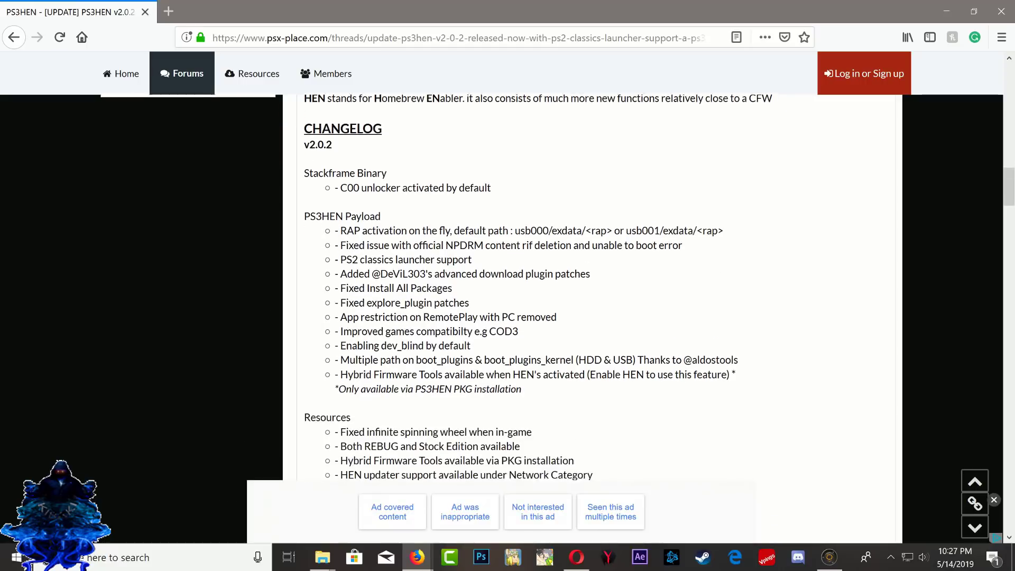
{"action": "scroll", "scroll_direction": "down", "scroll_amount": 3}
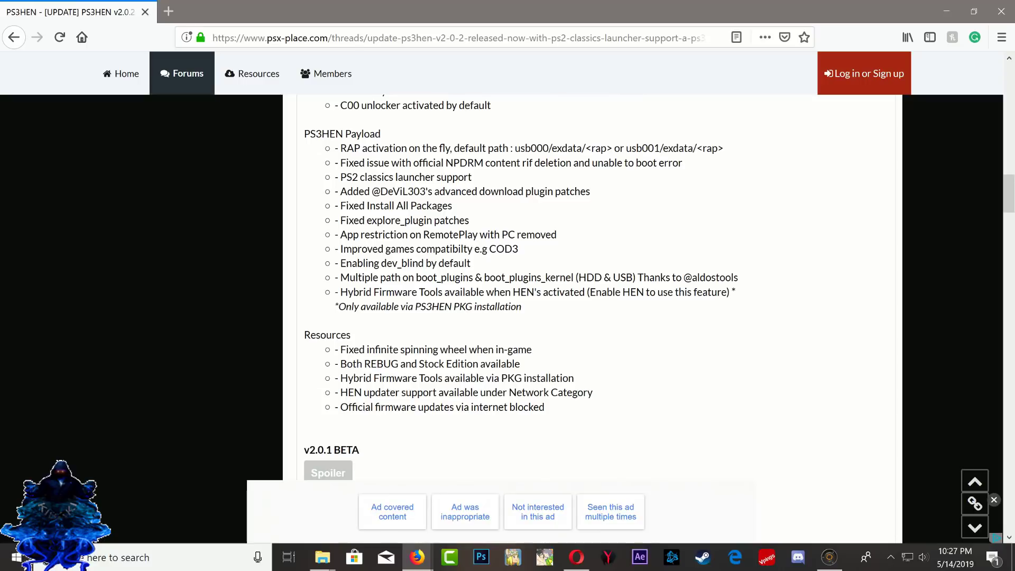
{"action": "mouse_move", "coordinate": [346, 326]}
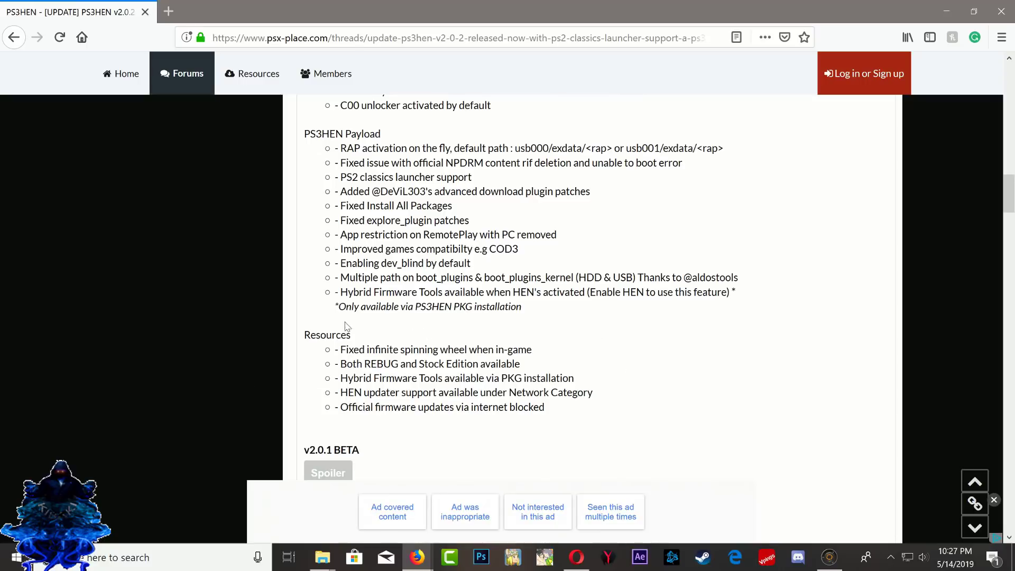
{"action": "mouse_move", "coordinate": [568, 311]}
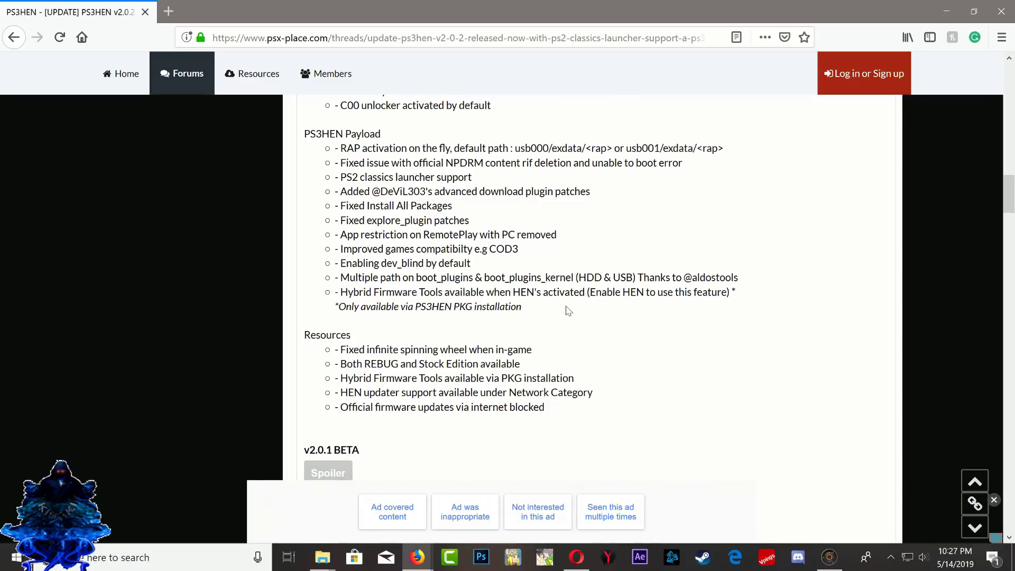
{"action": "mouse_move", "coordinate": [652, 343]}
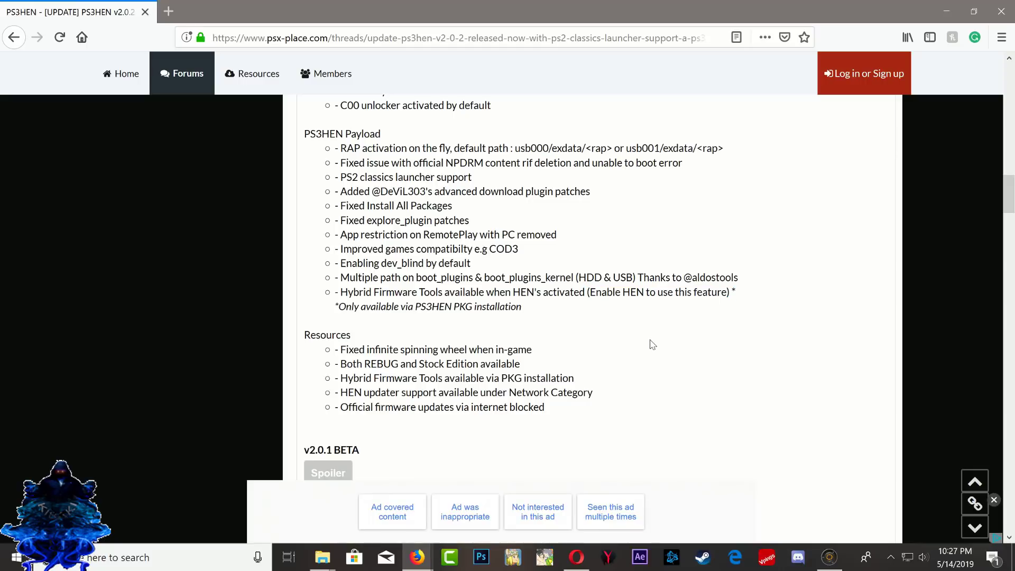
{"action": "scroll", "scroll_direction": "down", "scroll_amount": 3}
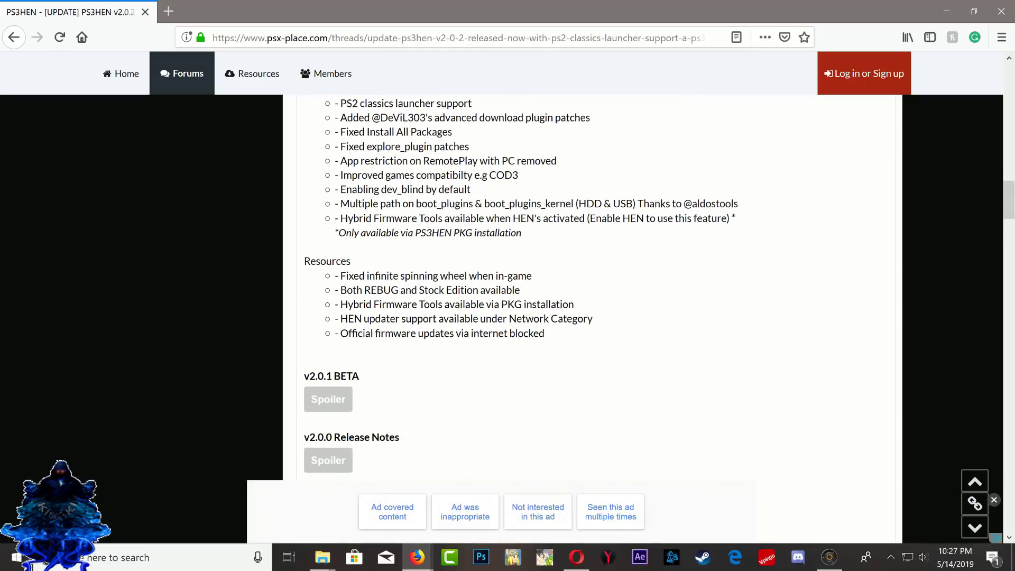
{"action": "double_click", "coordinate": [363, 275]}
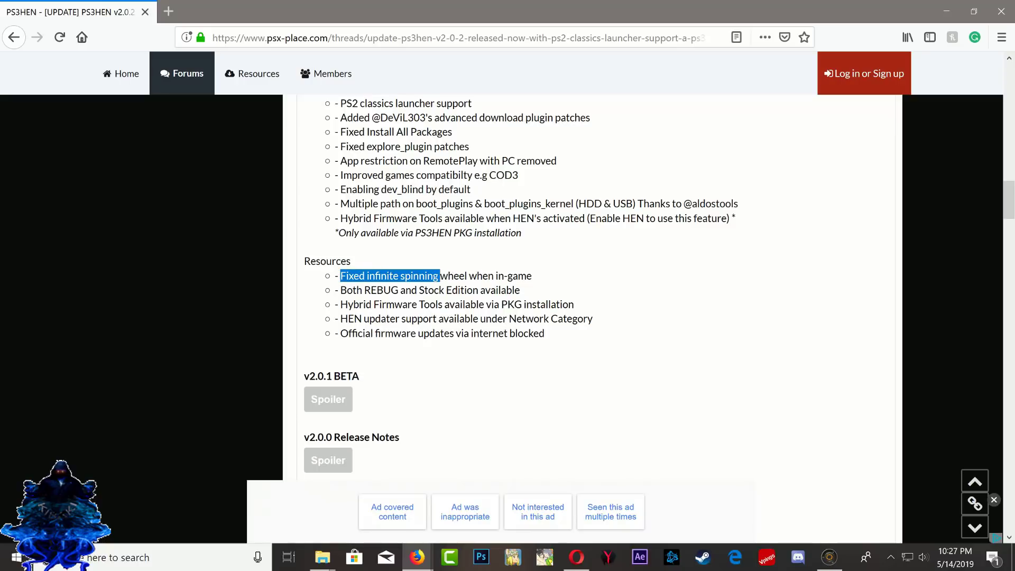
{"action": "left_click", "coordinate": [521, 455]}
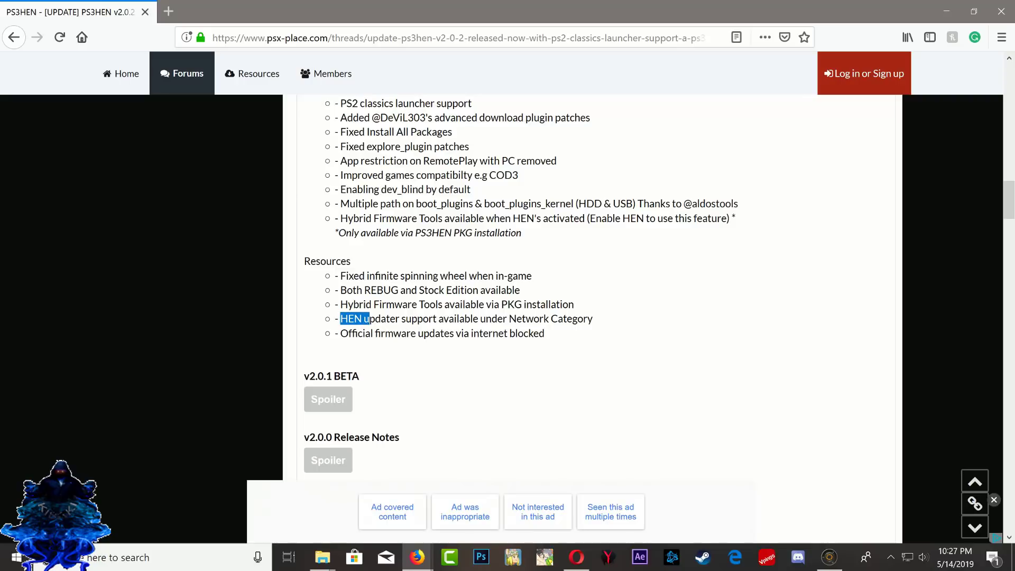
{"action": "double_click", "coordinate": [550, 318]}
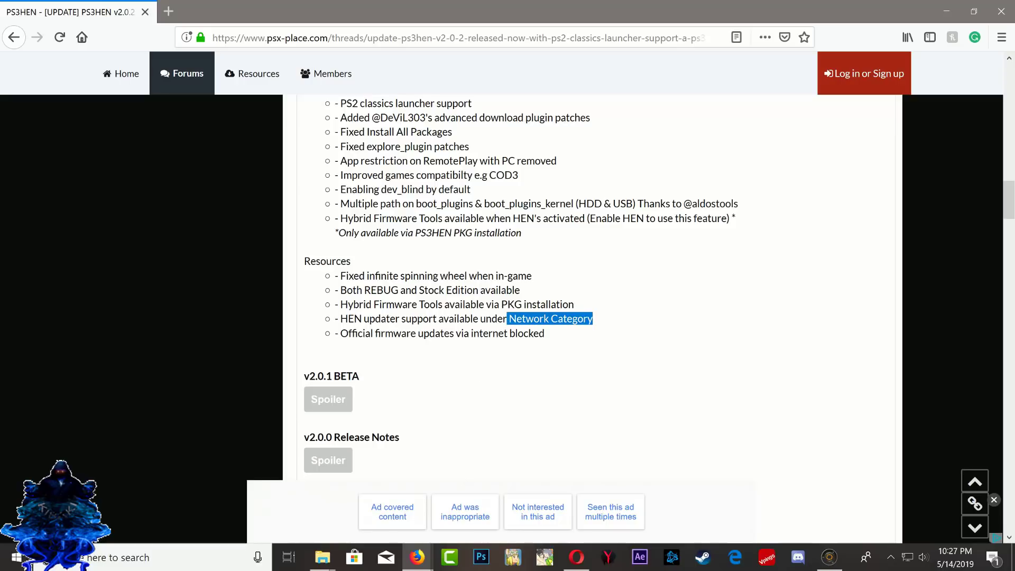
{"action": "left_click", "coordinate": [550, 362]}
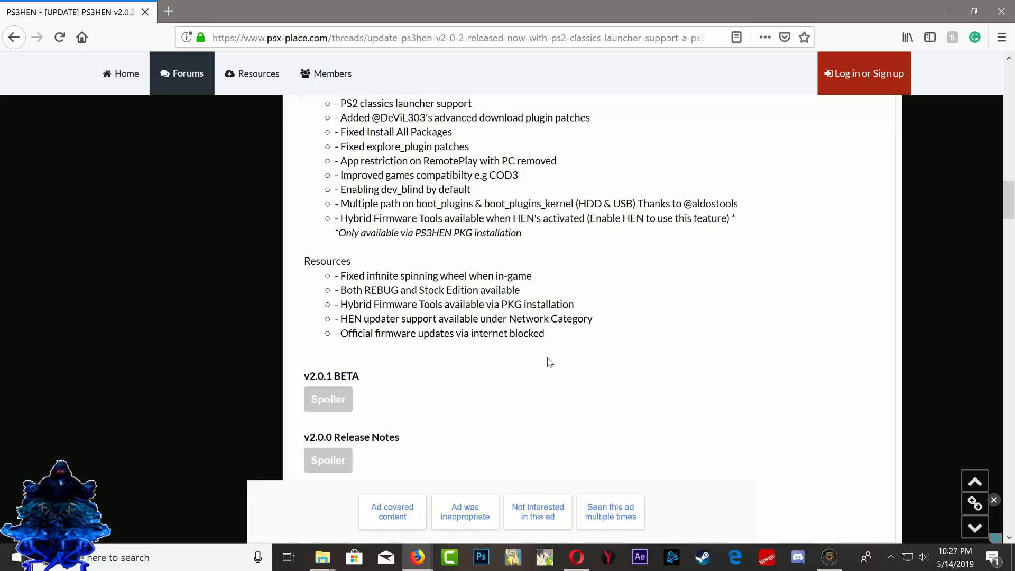
{"action": "mouse_move", "coordinate": [548, 361]}
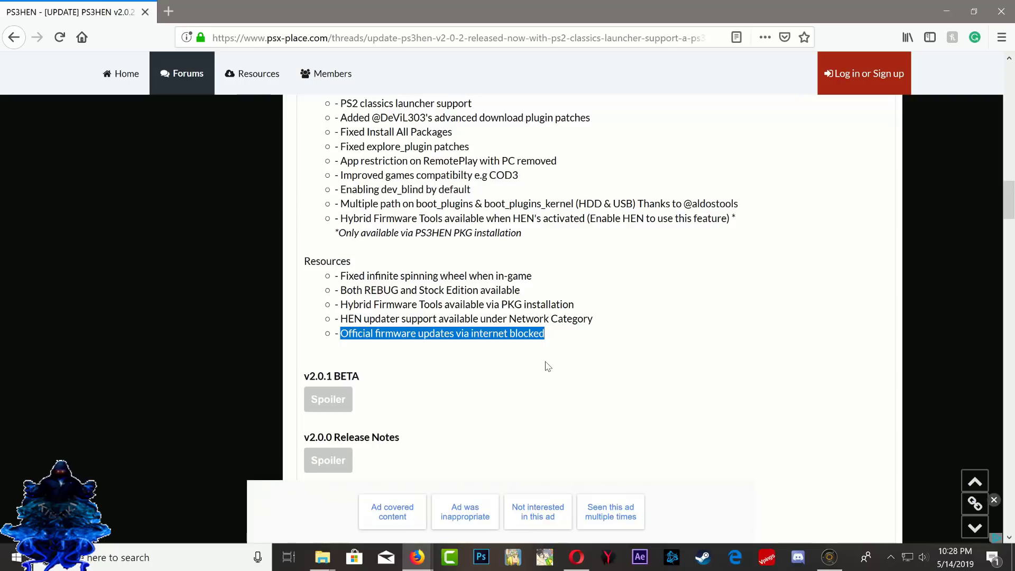
{"action": "left_click", "coordinate": [549, 336]}
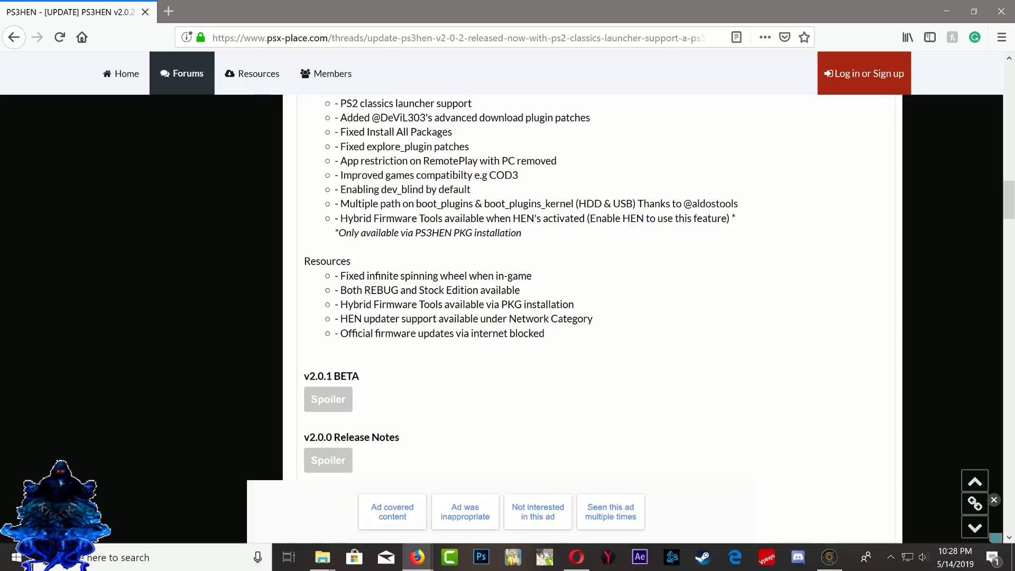
{"action": "mouse_move", "coordinate": [613, 380]}
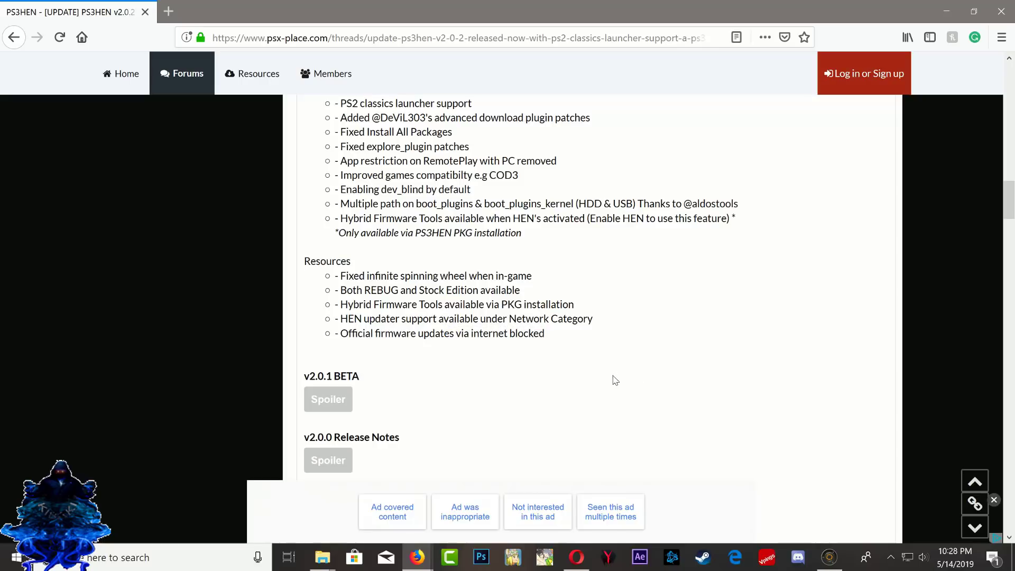
{"action": "scroll", "scroll_direction": "up", "scroll_amount": 3}
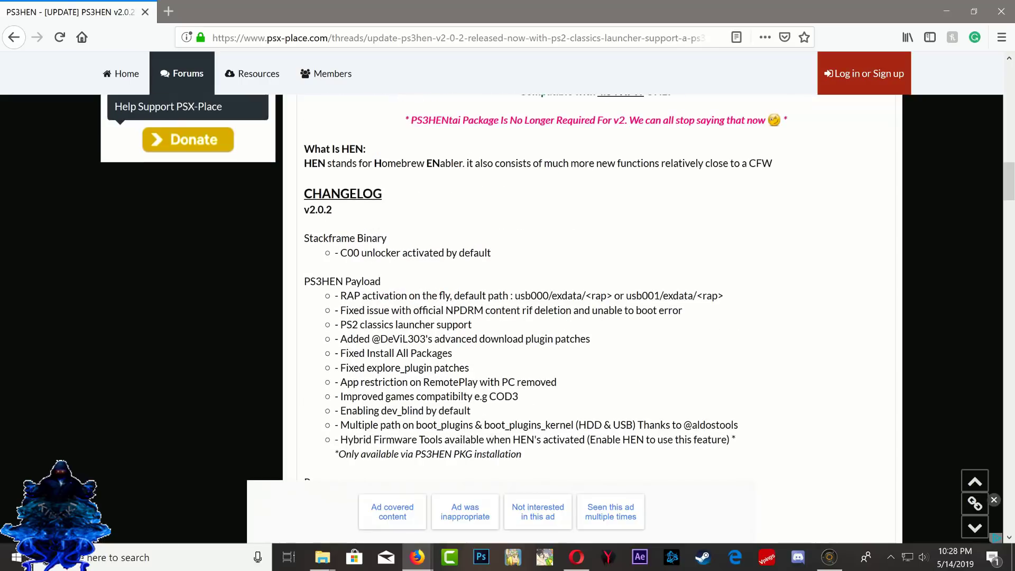
{"action": "scroll", "scroll_direction": "up", "scroll_amount": 3}
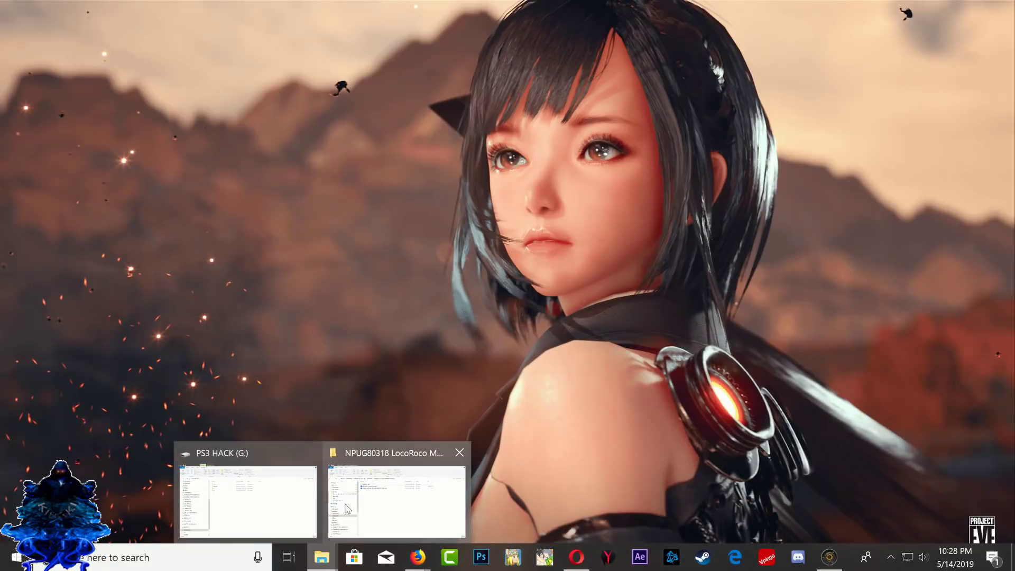
Create an exdata folder for the Bejeweled 3 RAP, then select it with the Bejeweled 3 package.
{"action": "left_click", "coordinate": [395, 502]}
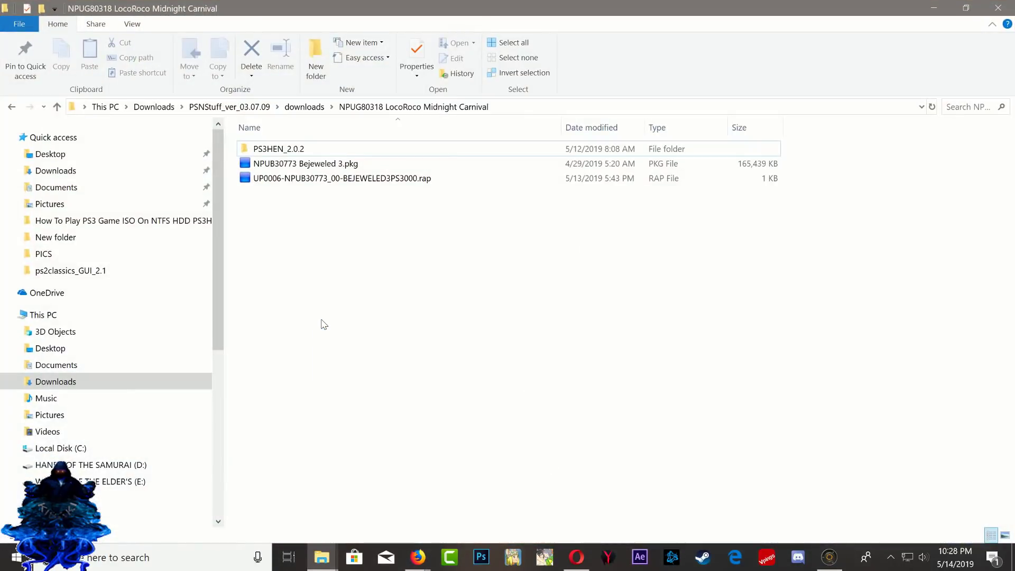
{"action": "left_click", "coordinate": [342, 178]}
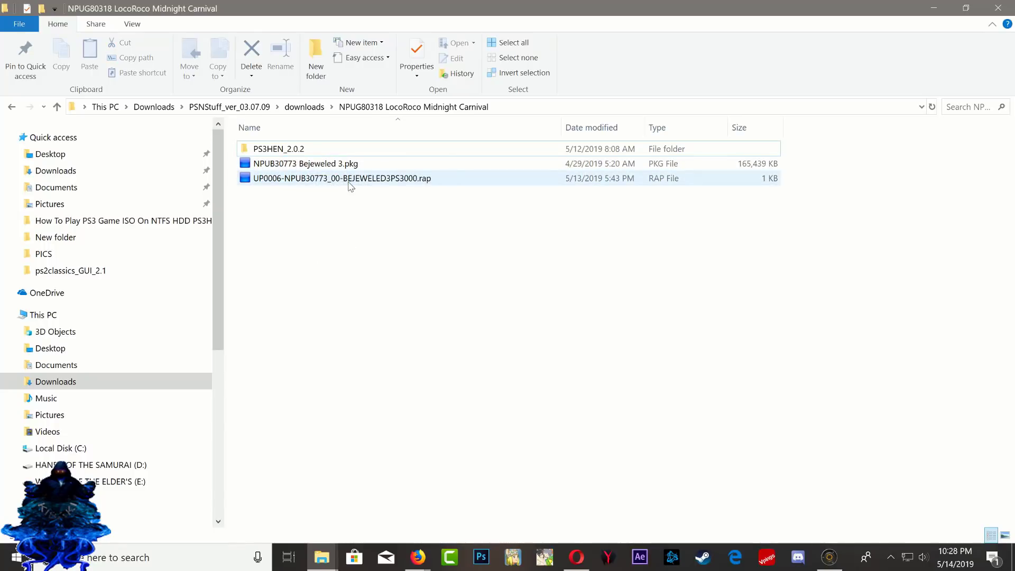
{"action": "right_click", "coordinate": [304, 326]}
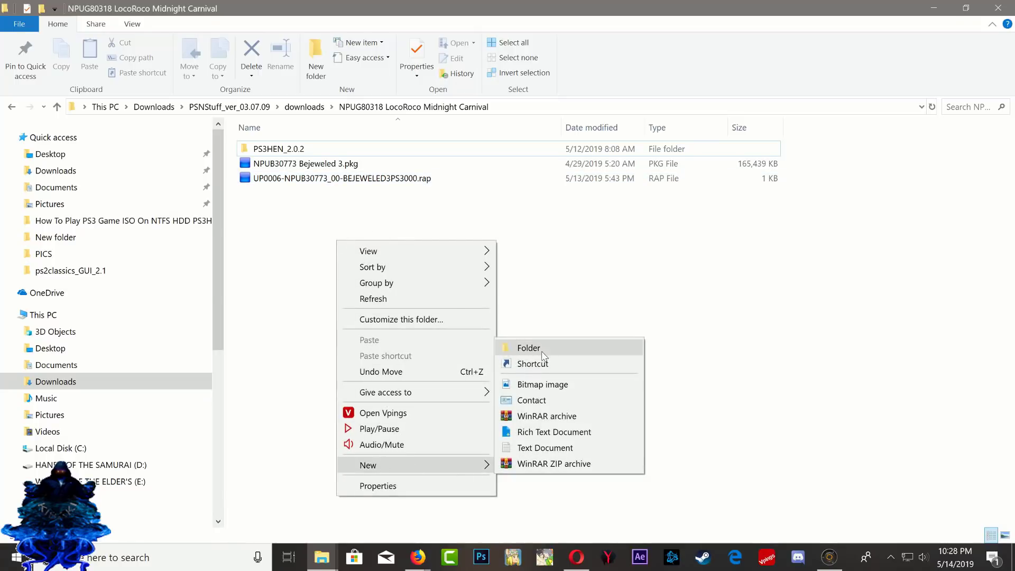
{"action": "left_click", "coordinate": [528, 348]}
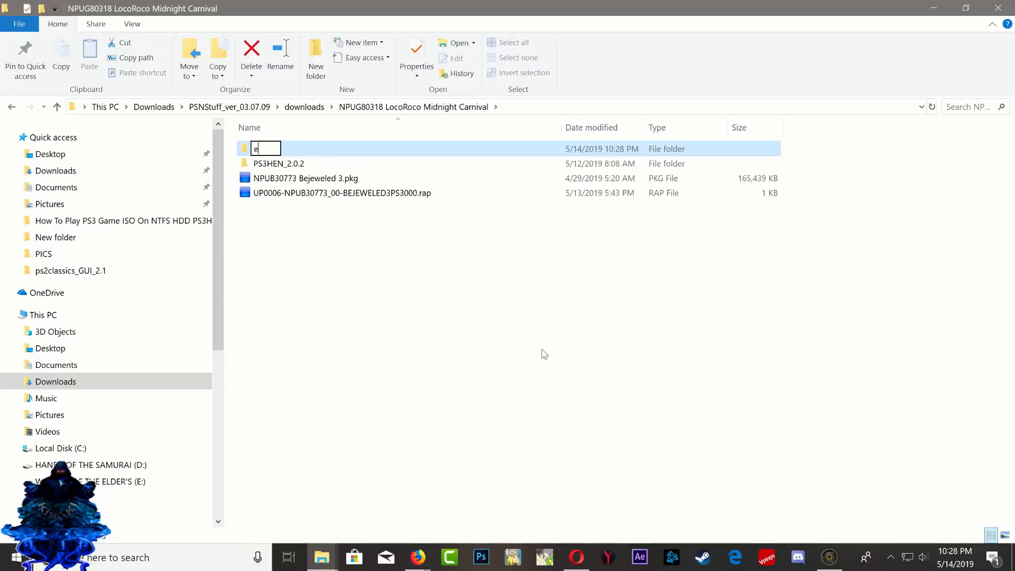
{"action": "type", "text": "data"}
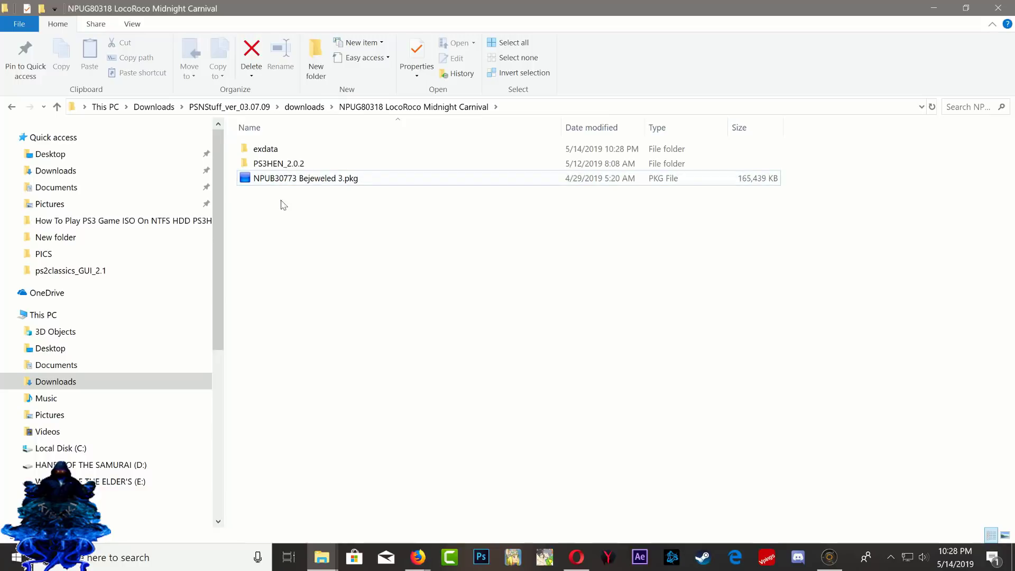
{"action": "left_click", "coordinate": [306, 178]}
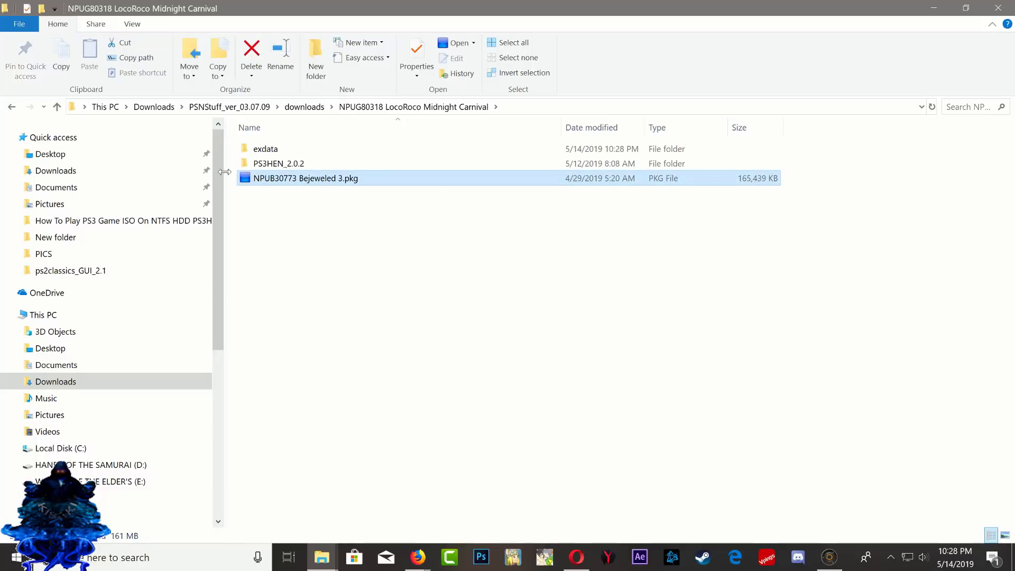
{"action": "right_click", "coordinate": [265, 148]}
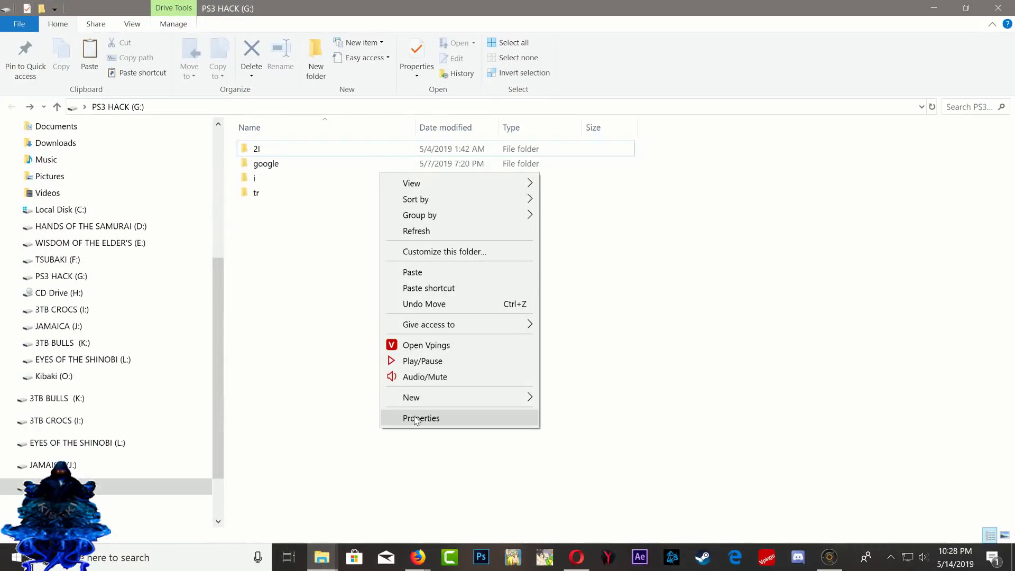
Paste the exdata folder and Bejeweled 3 package onto PS3 HACK (G:), then return to LocoRoco.
{"action": "left_click", "coordinate": [422, 418]}
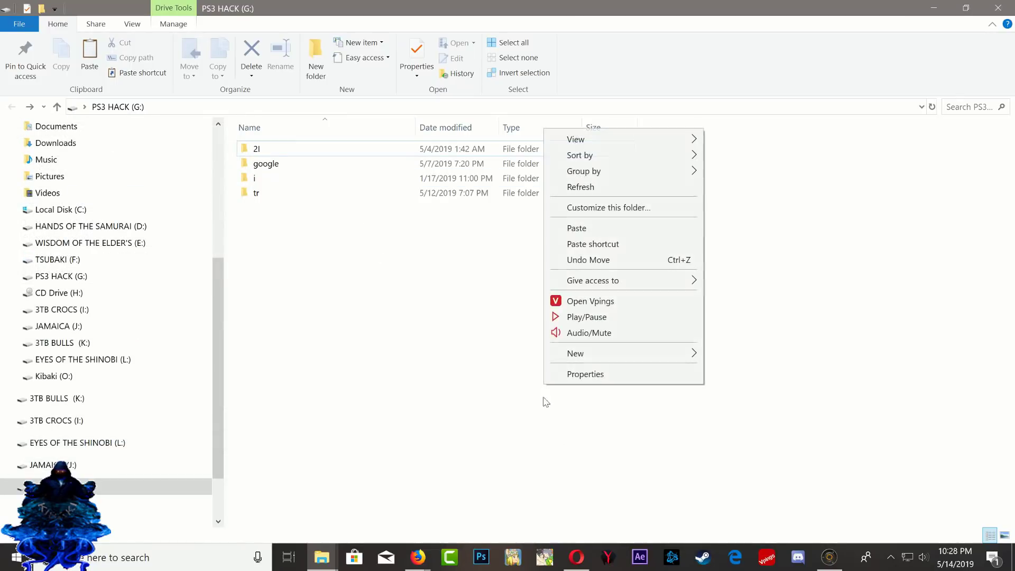
{"action": "left_click", "coordinate": [559, 360]}
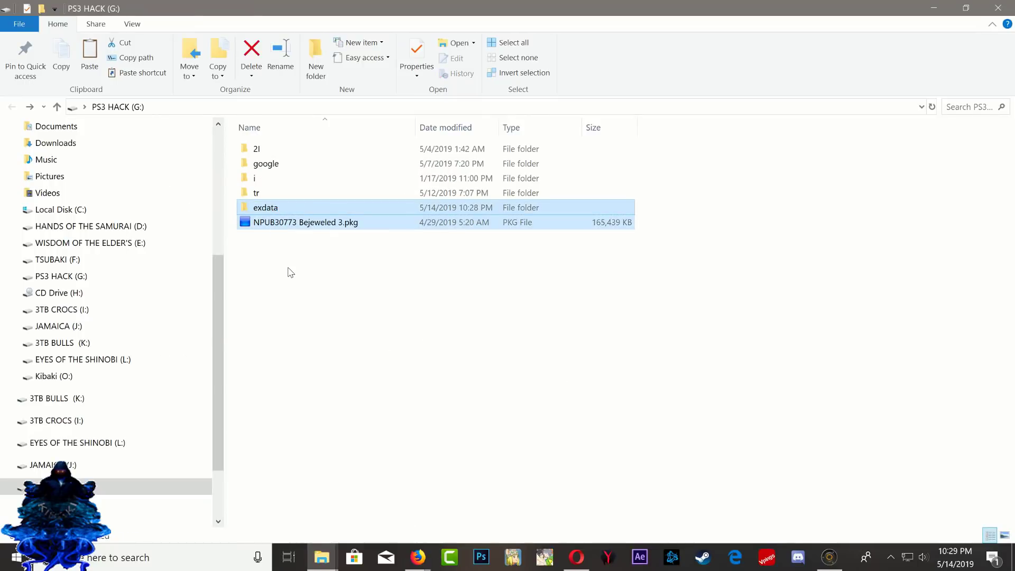
{"action": "left_click", "coordinate": [305, 222]}
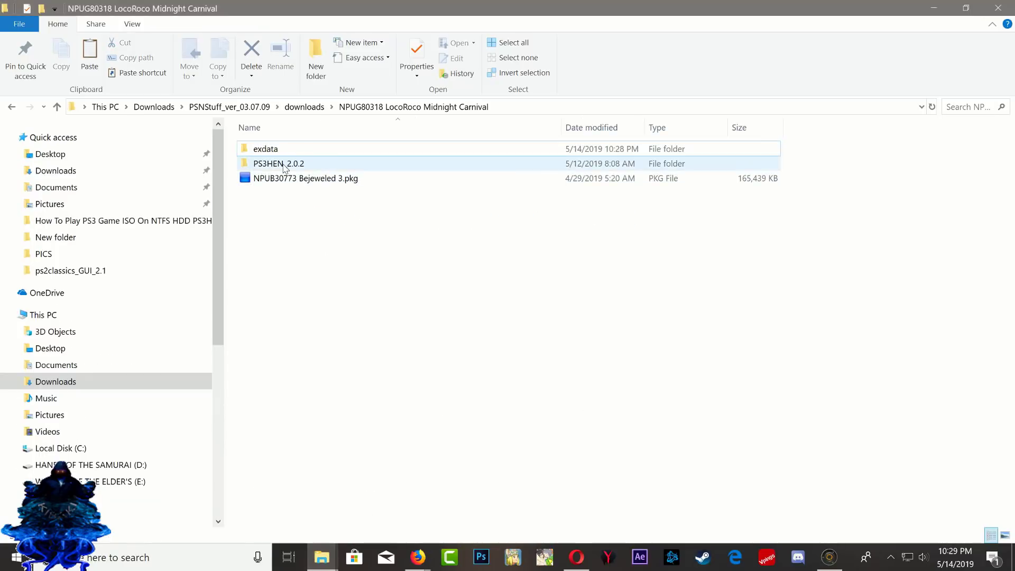
{"action": "mouse_move", "coordinate": [279, 164]}
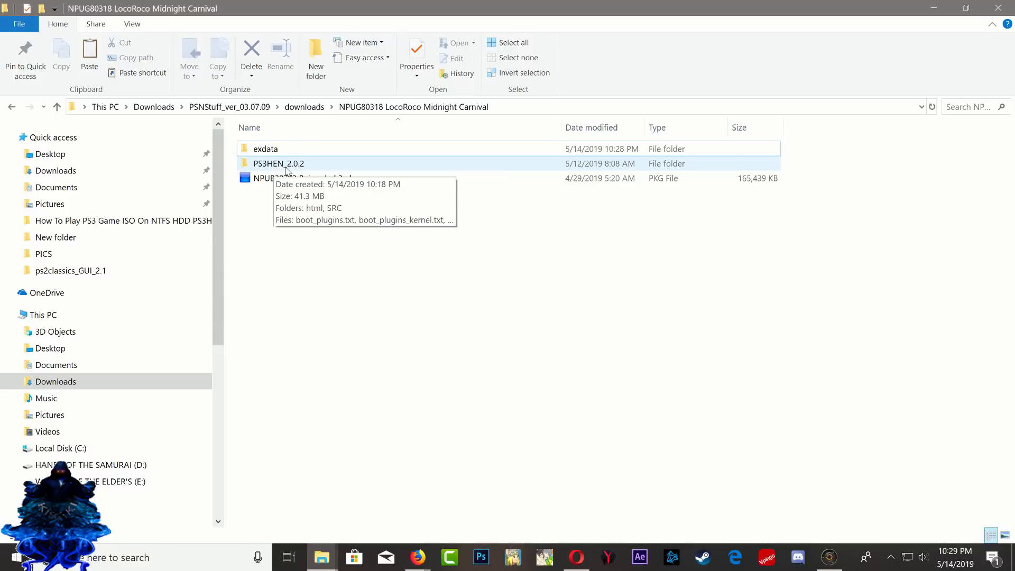
Copy boot_plugins.txt, PS3HEN.BIN, stackframe.bin and the HEN HDD installer from PS3HEN_2.0.2 to G:.
{"action": "double_click", "coordinate": [278, 163]}
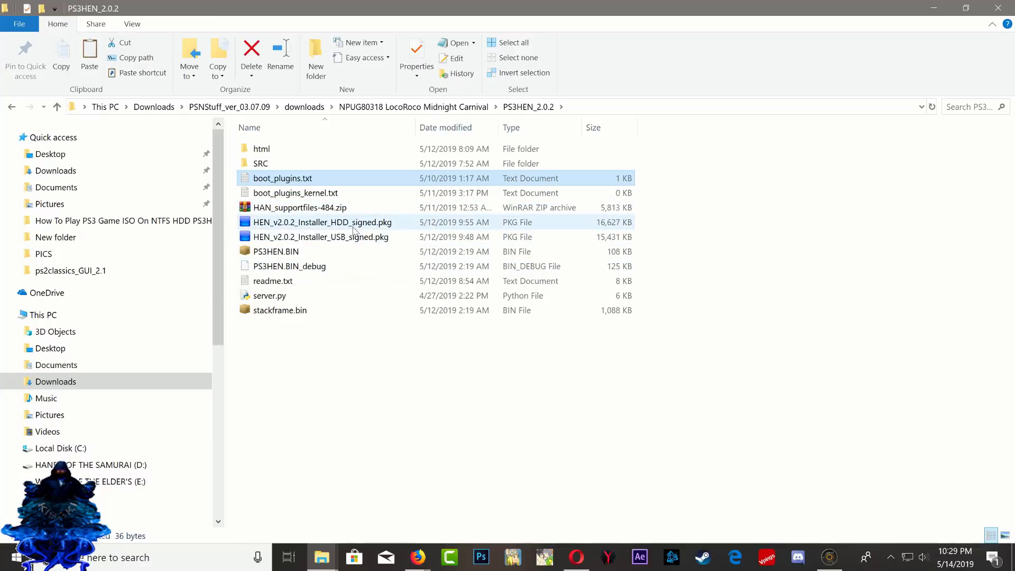
{"action": "left_click", "coordinate": [322, 222]}
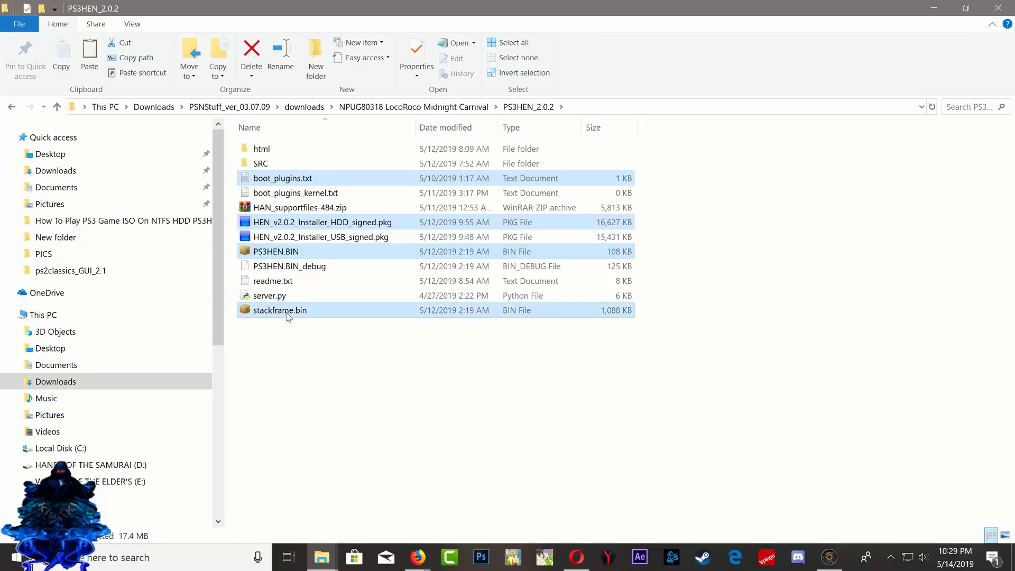
{"action": "right_click", "coordinate": [279, 310]}
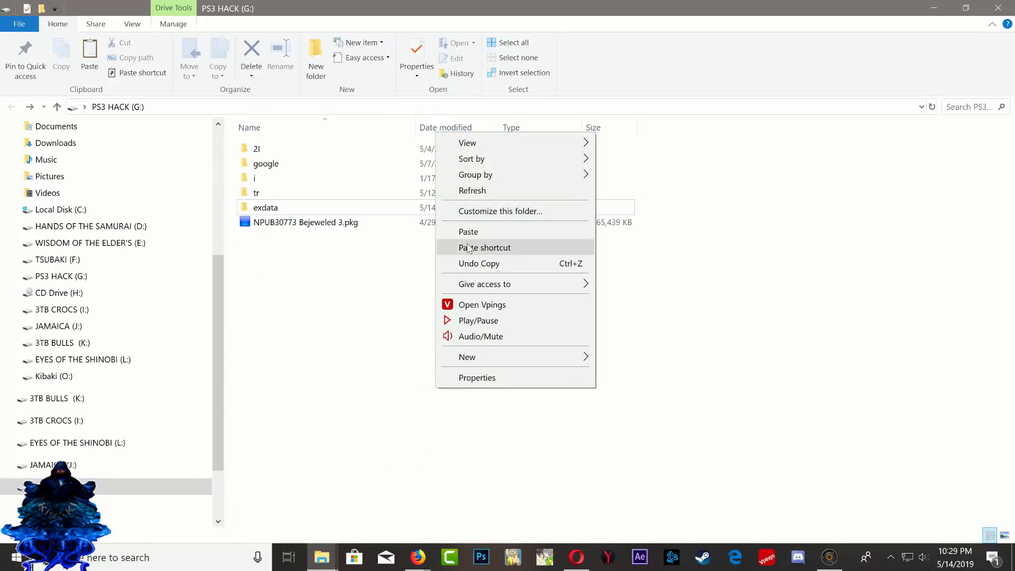
{"action": "left_click", "coordinate": [468, 231]}
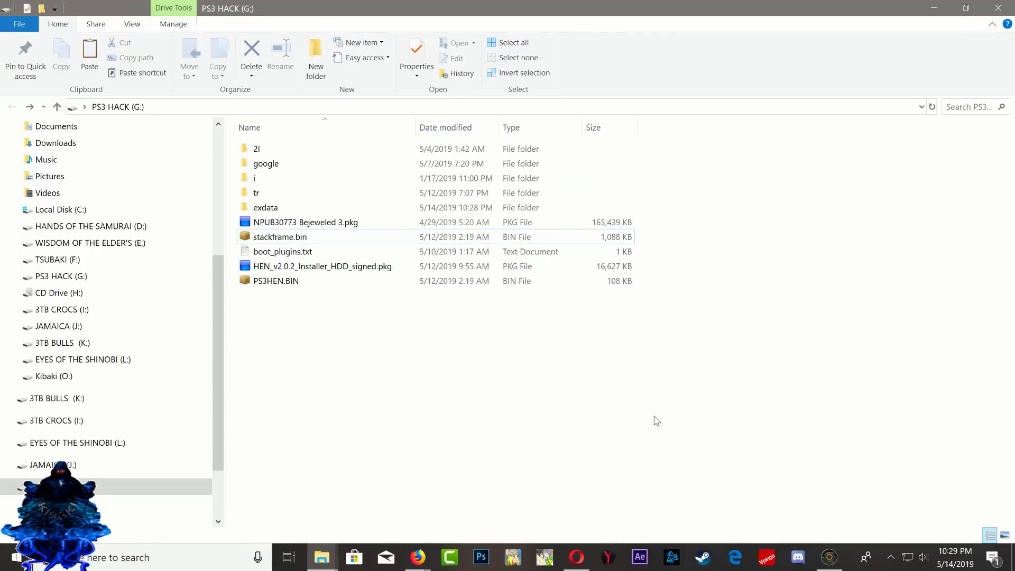
{"action": "mouse_move", "coordinate": [637, 418]}
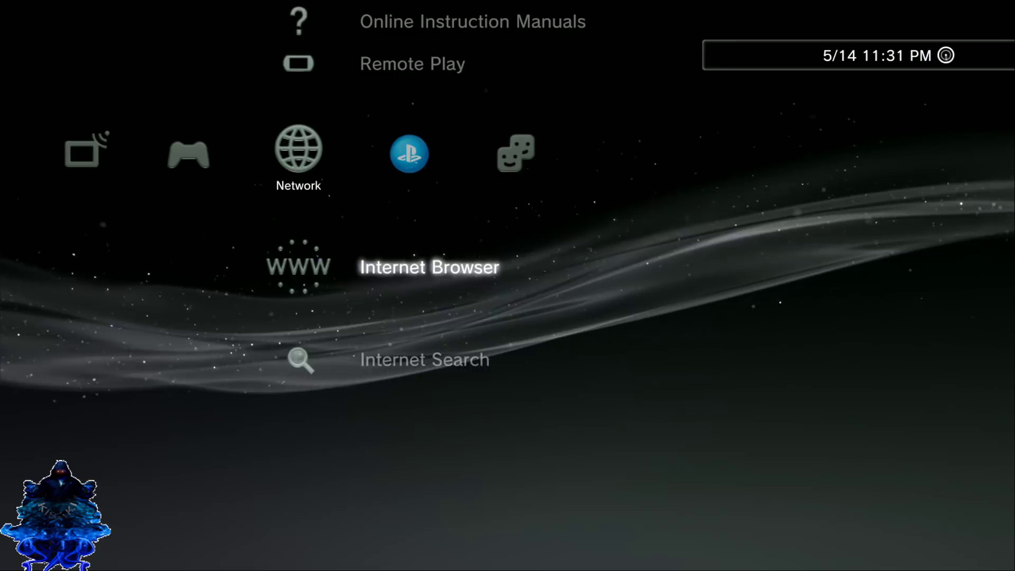
Load ps3xploit.com in the PS3 Internet Browser and run PS3HEN > Enable HAN PKG Blind.
{"action": "left_click", "coordinate": [298, 265]}
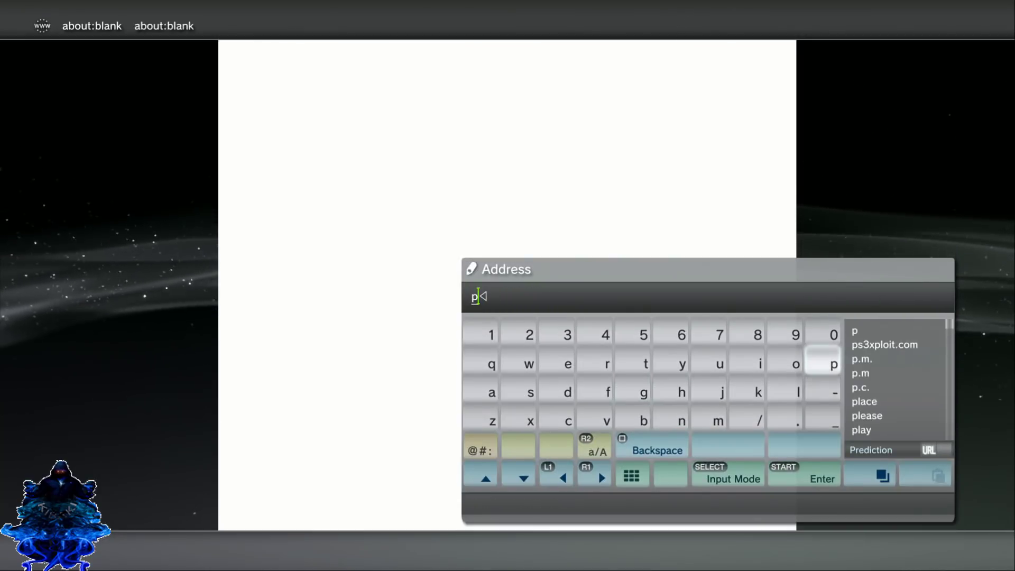
{"action": "left_click", "coordinate": [884, 344]}
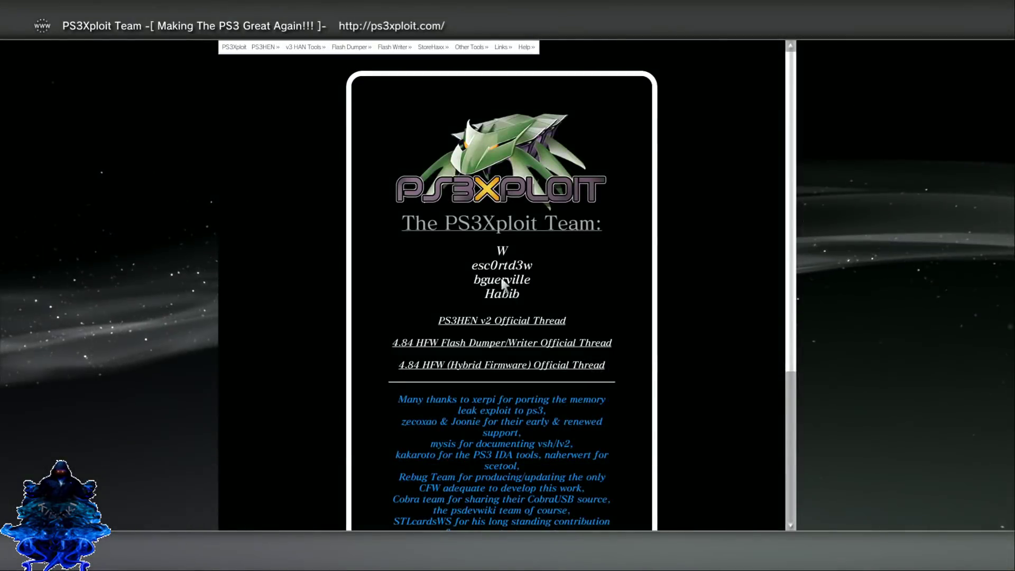
{"action": "mouse_move", "coordinate": [275, 61]}
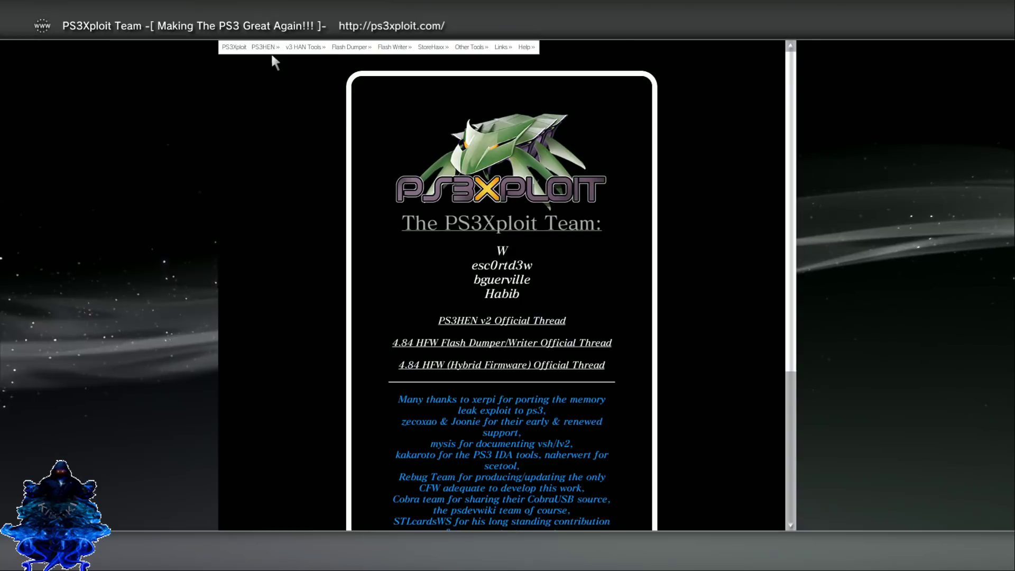
{"action": "left_click", "coordinate": [263, 47]}
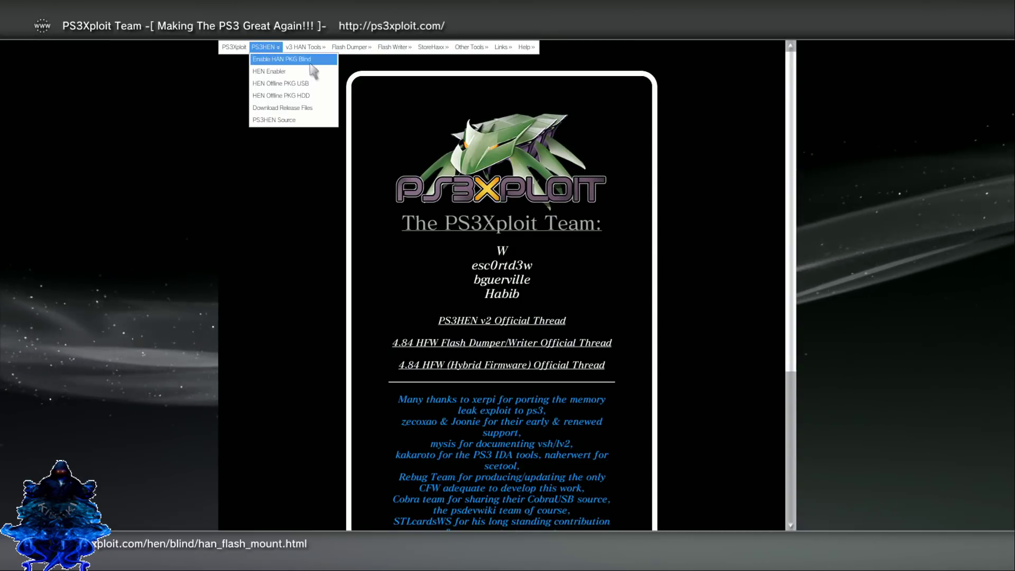
{"action": "left_click", "coordinate": [281, 59]}
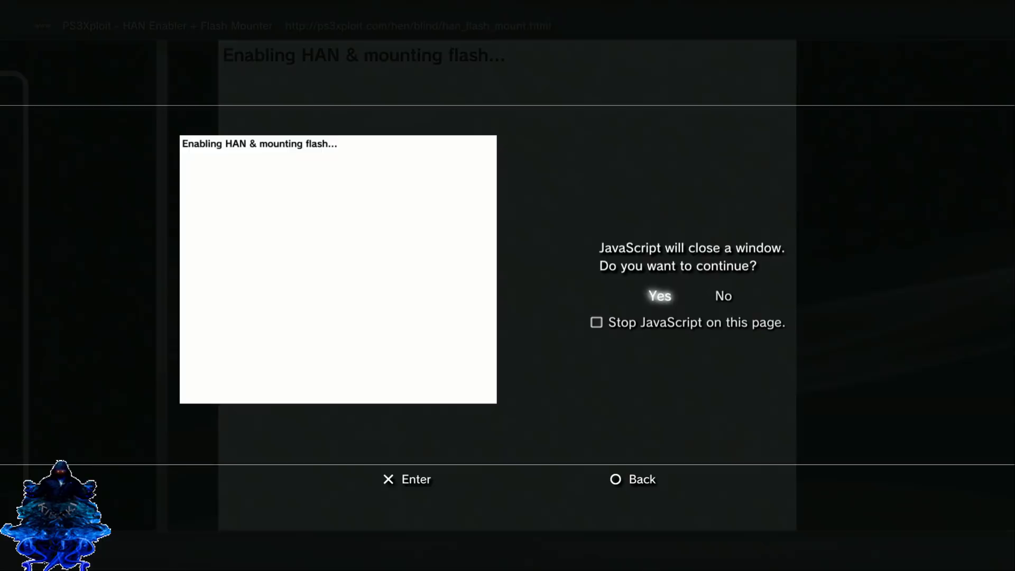
Accept the close prompt and finish installing HEN_v2.0.2_Installer_HDD_signed.pkg, returning to the XMB.
{"action": "left_click", "coordinate": [658, 296]}
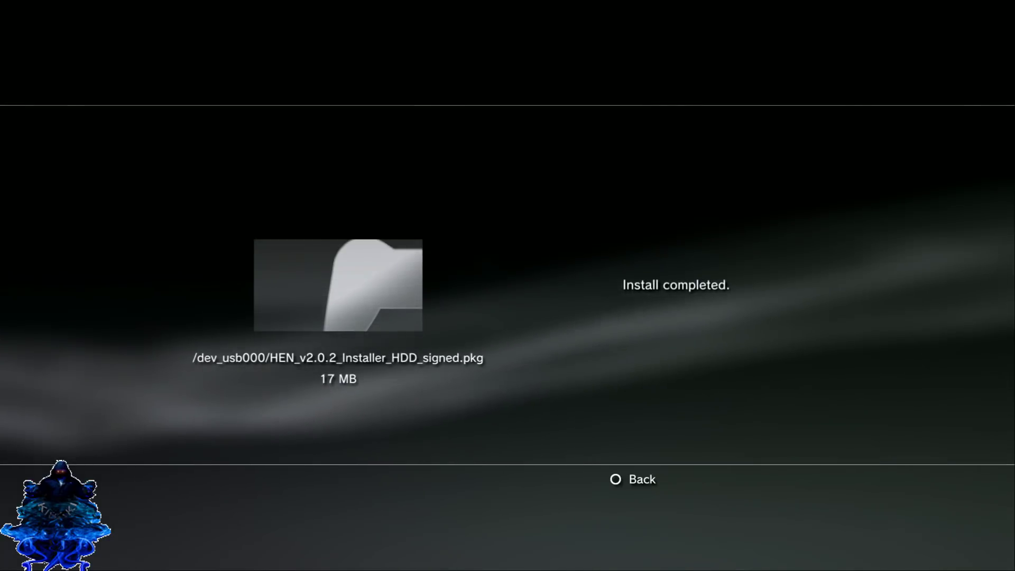
{"action": "left_click", "coordinate": [630, 480]}
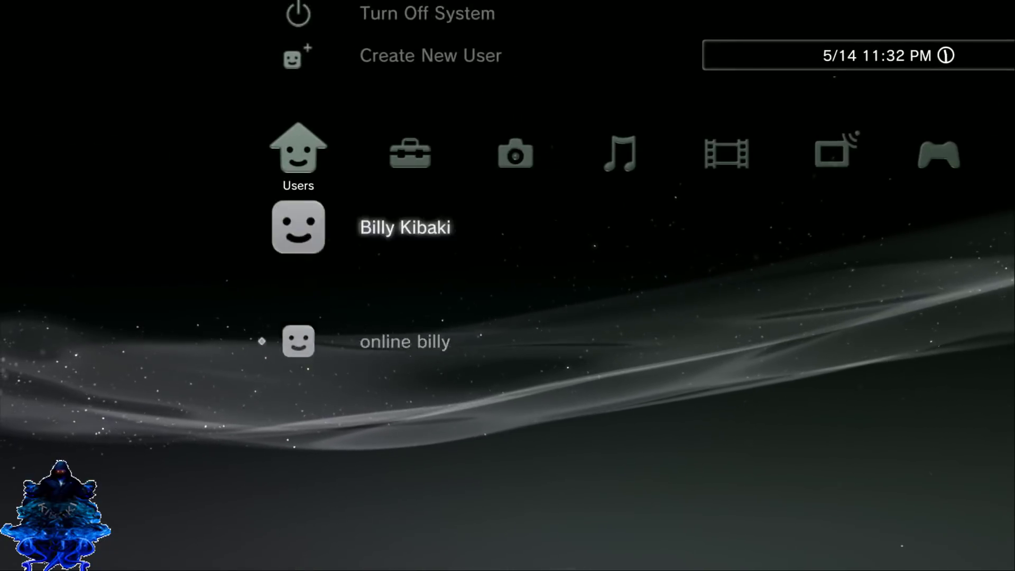
Check for Enable HEN under Game, then highlight Internet Browser under Network.
{"action": "scroll", "scroll_direction": "down", "scroll_amount": 3}
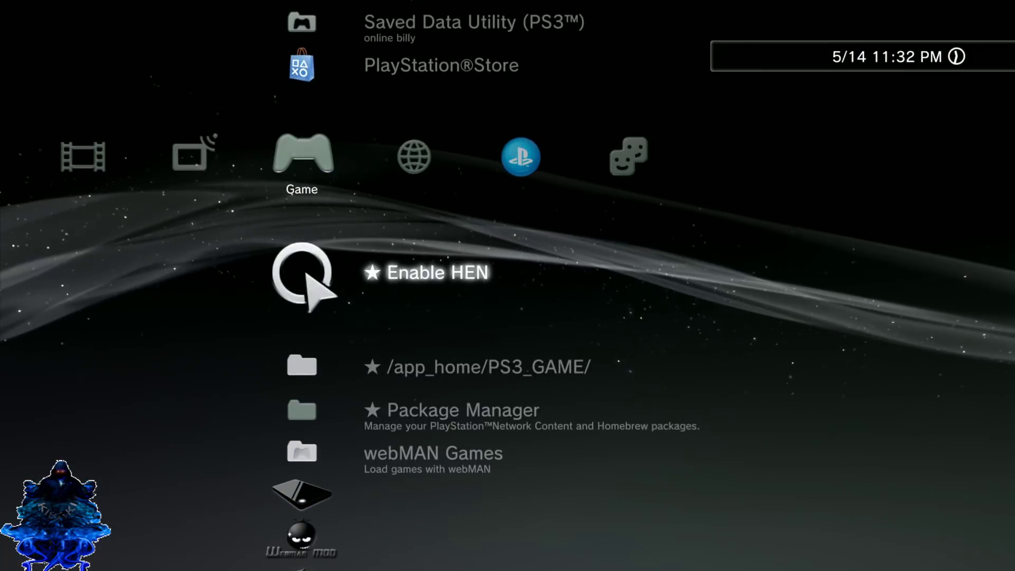
{"action": "scroll", "scroll_direction": "right", "scroll_amount": 3}
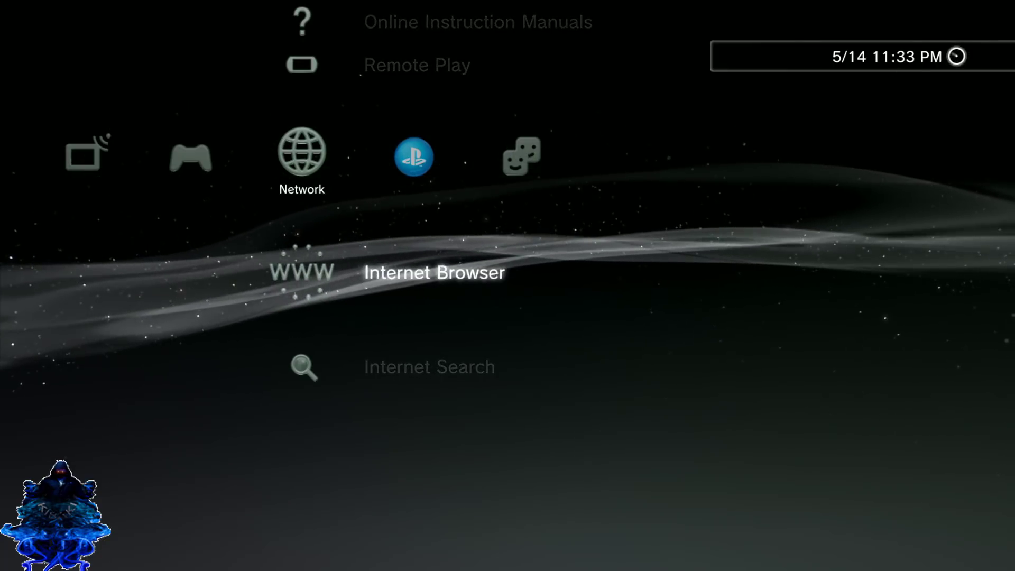
Reopen the Internet Browser, then run Initialize HEN Enabler and Enable HEN on the v2.0.2 page.
{"action": "left_click", "coordinate": [301, 272]}
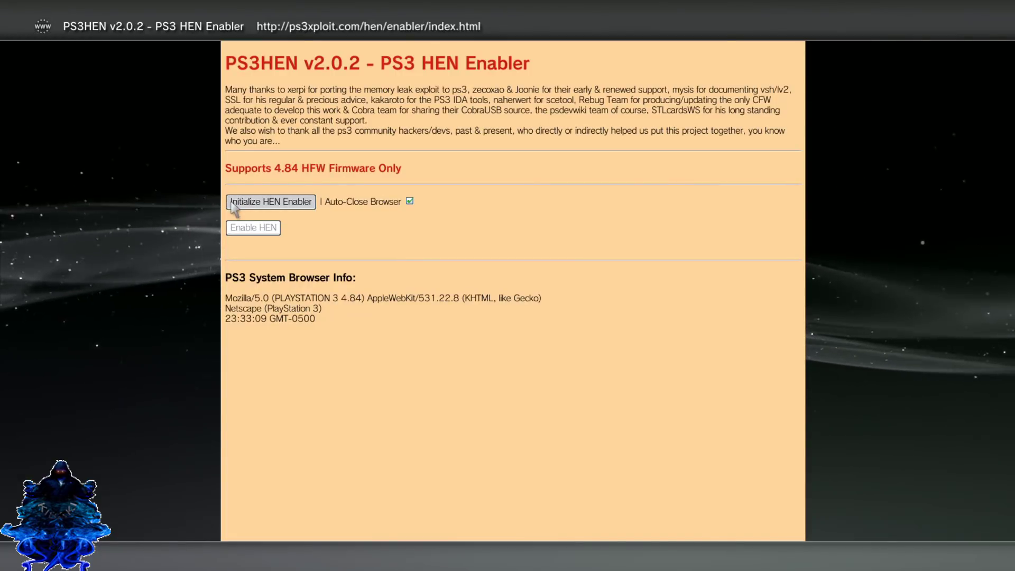
{"action": "left_click", "coordinate": [270, 202]}
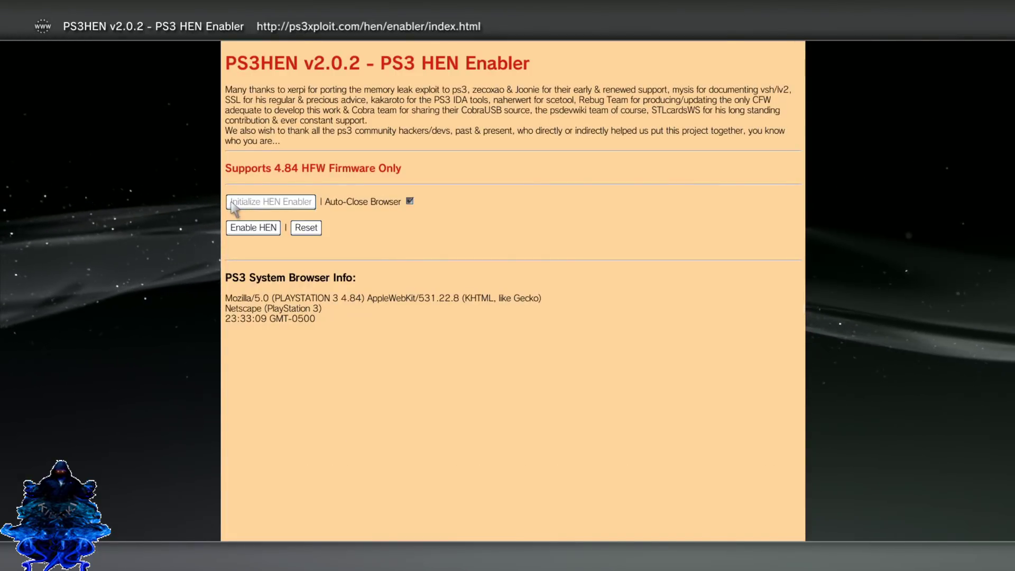
{"action": "left_click", "coordinate": [252, 227]}
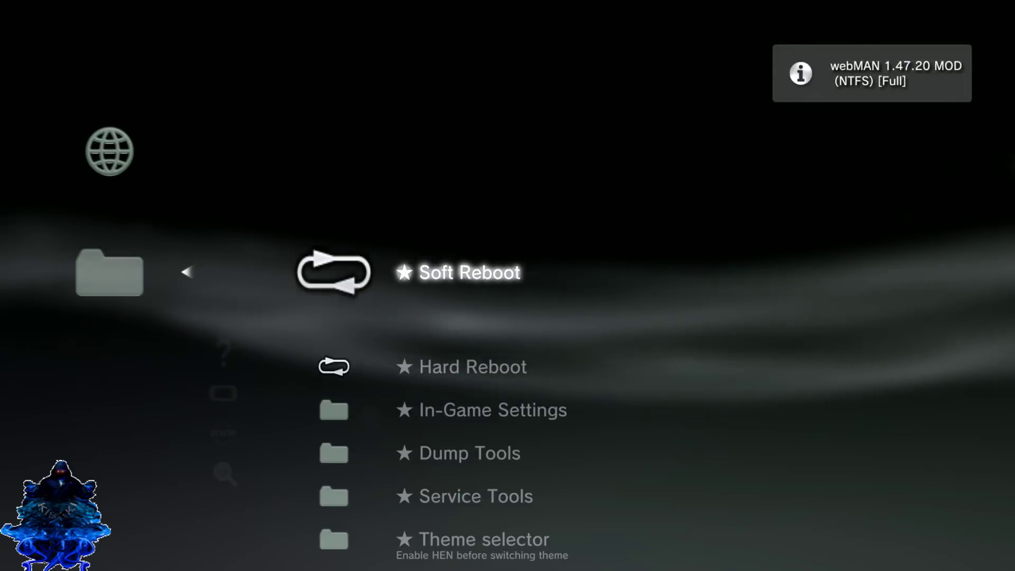
Run webMAN's 'Display applicable version' tool, which reports minimum downgrade version 2.70.
{"action": "scroll", "scroll_direction": "down", "scroll_amount": 3}
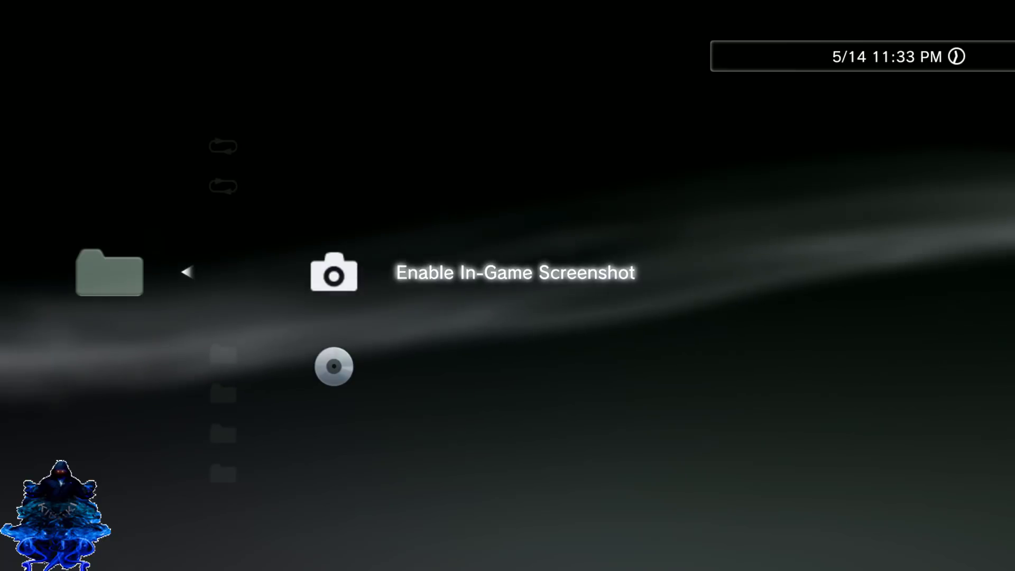
{"action": "scroll", "scroll_direction": "down", "scroll_amount": 3}
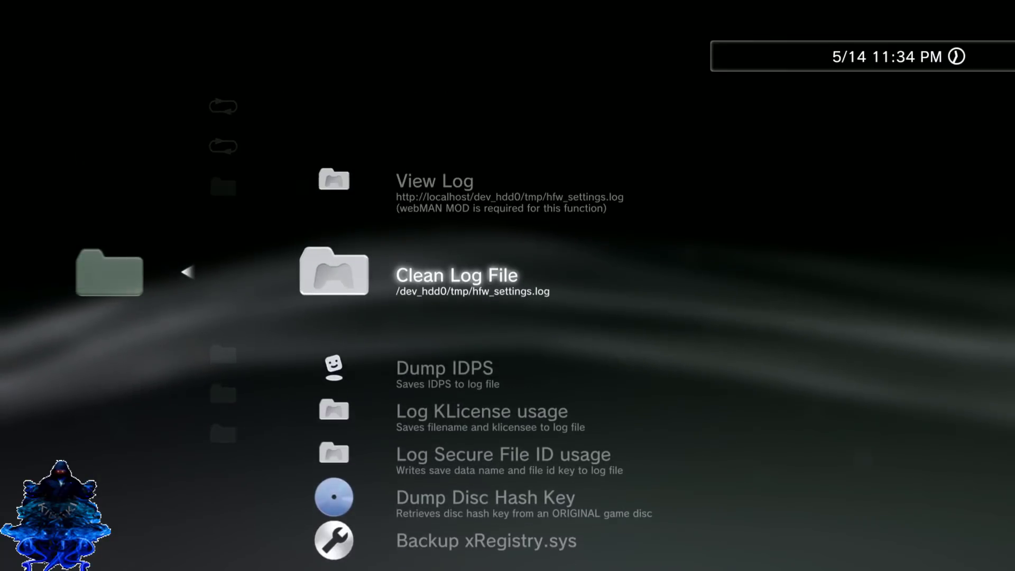
{"action": "scroll", "scroll_direction": "down", "scroll_amount": 3}
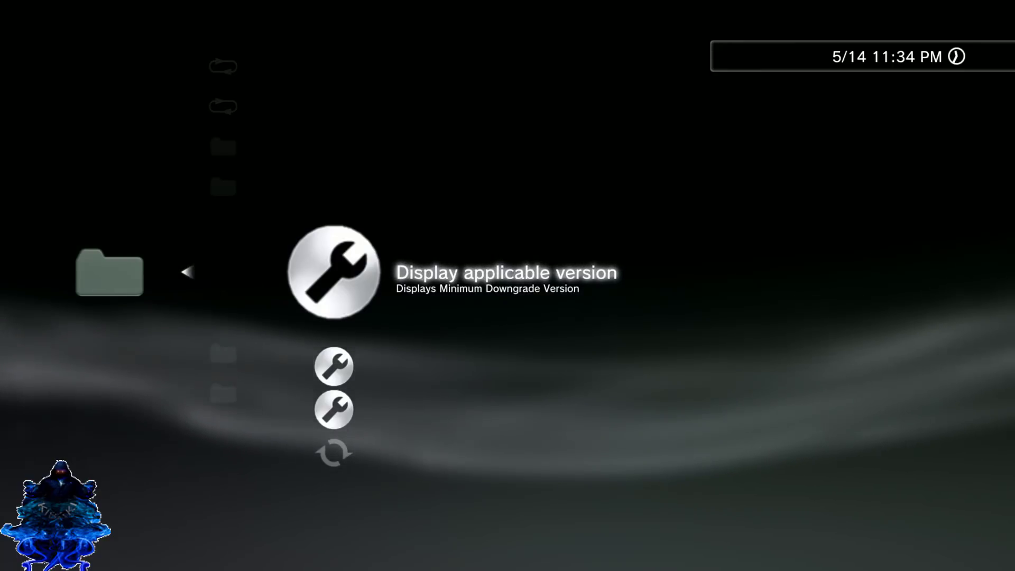
{"action": "left_click", "coordinate": [334, 271]}
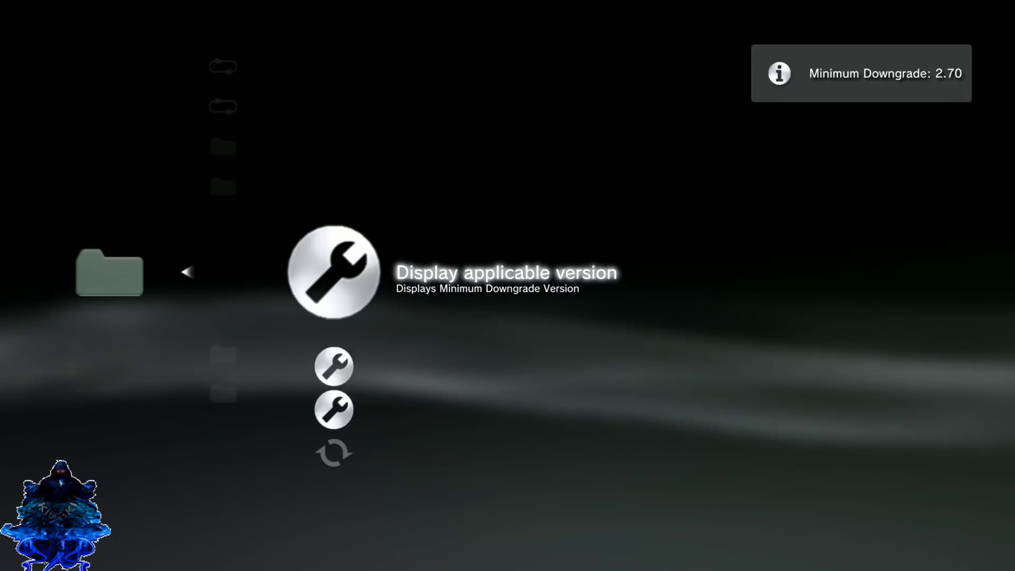
{"action": "scroll", "scroll_direction": "down", "scroll_amount": 3}
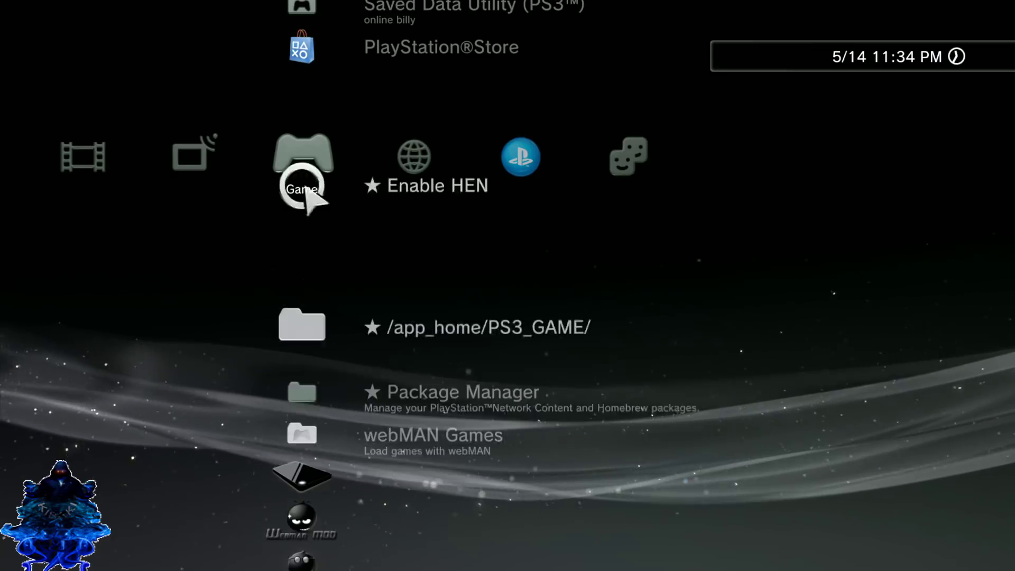
Scroll the Game column past Package Manager and webMAN Games to highlight Bejeweled 3.
{"action": "scroll", "scroll_direction": "down", "scroll_amount": 3}
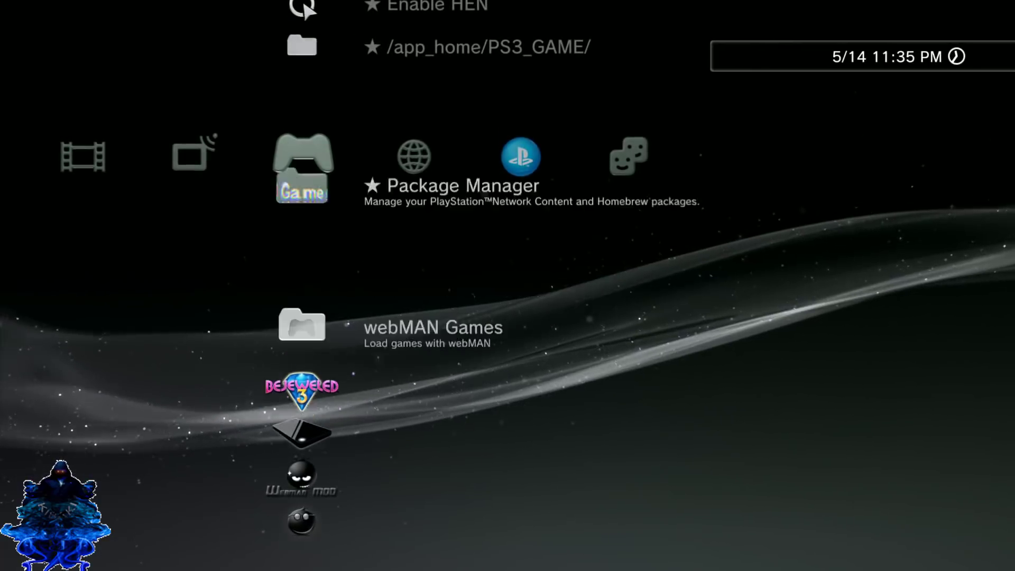
{"action": "scroll", "scroll_direction": "up", "scroll_amount": 3}
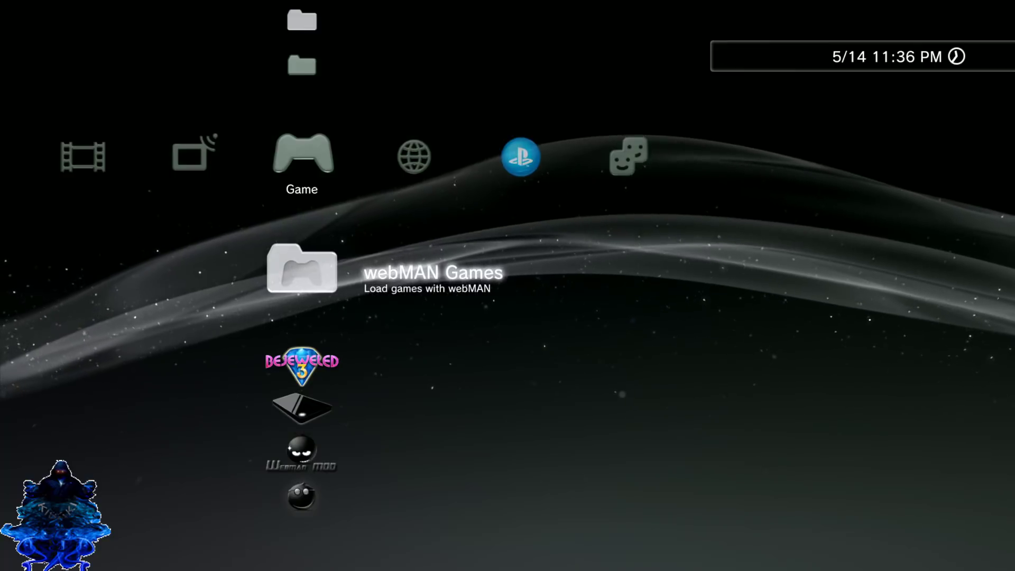
{"action": "scroll", "scroll_direction": "left", "scroll_amount": 3}
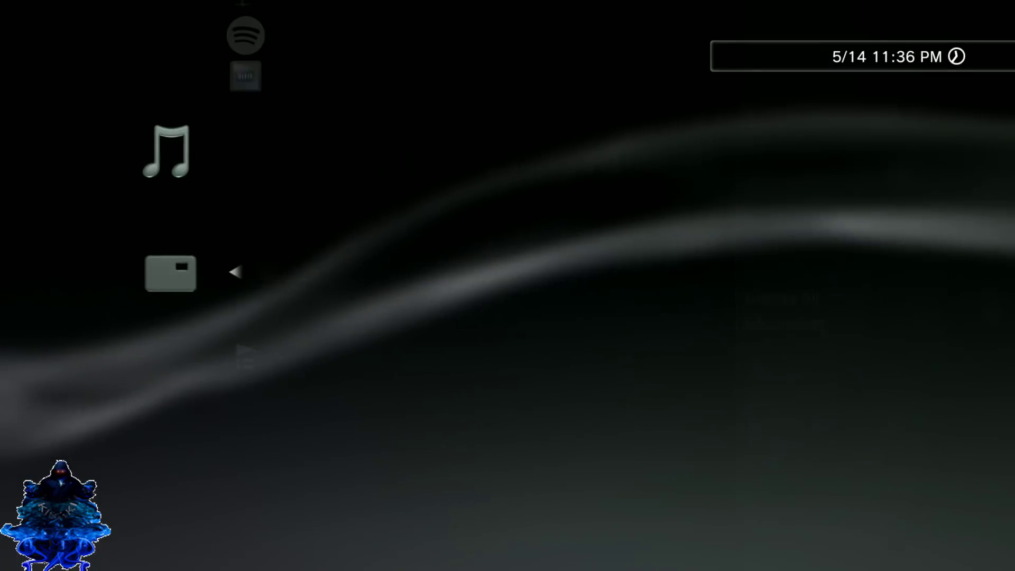
{"action": "left_click", "coordinate": [170, 272]}
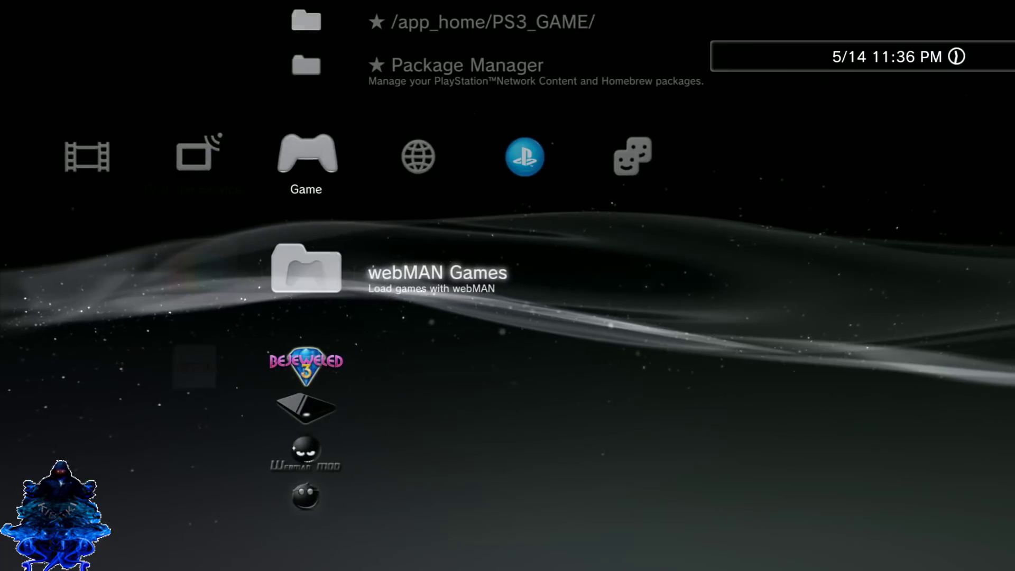
{"action": "scroll", "scroll_direction": "down", "scroll_amount": 3}
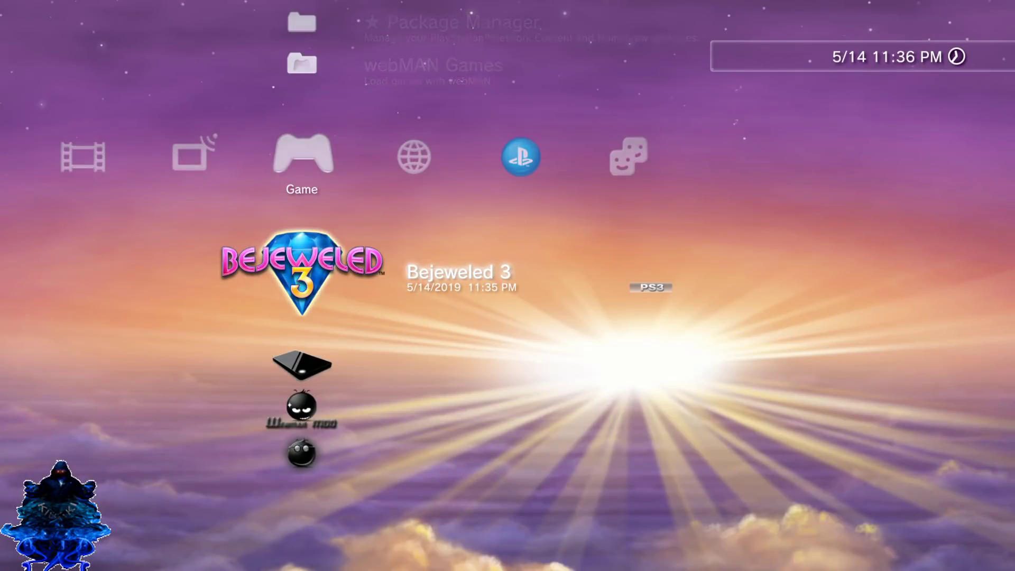
Launch Bejeweled 3, then quit it with Quit Game and confirm Yes.
{"action": "left_click", "coordinate": [301, 272]}
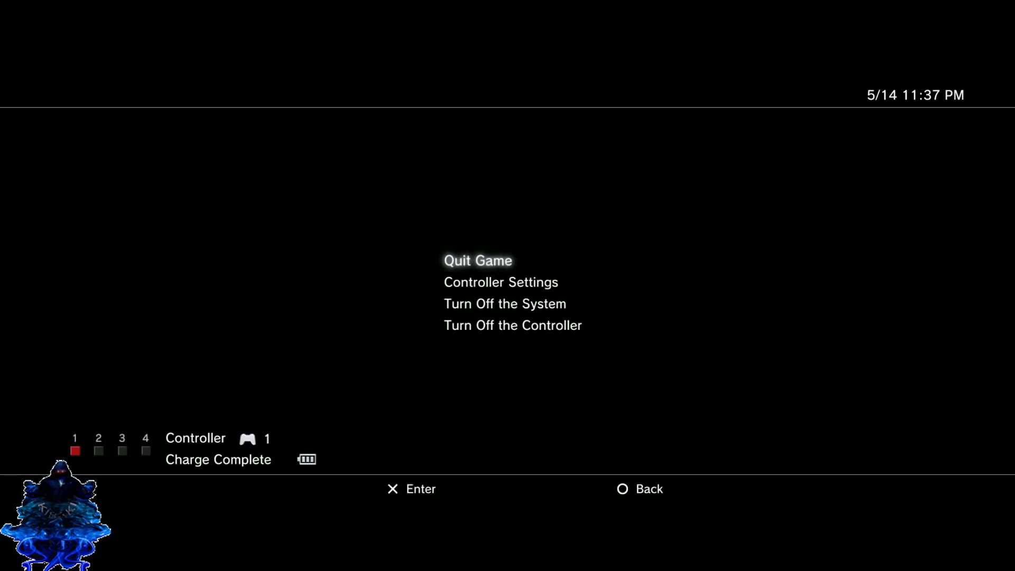
{"action": "left_click", "coordinate": [477, 260]}
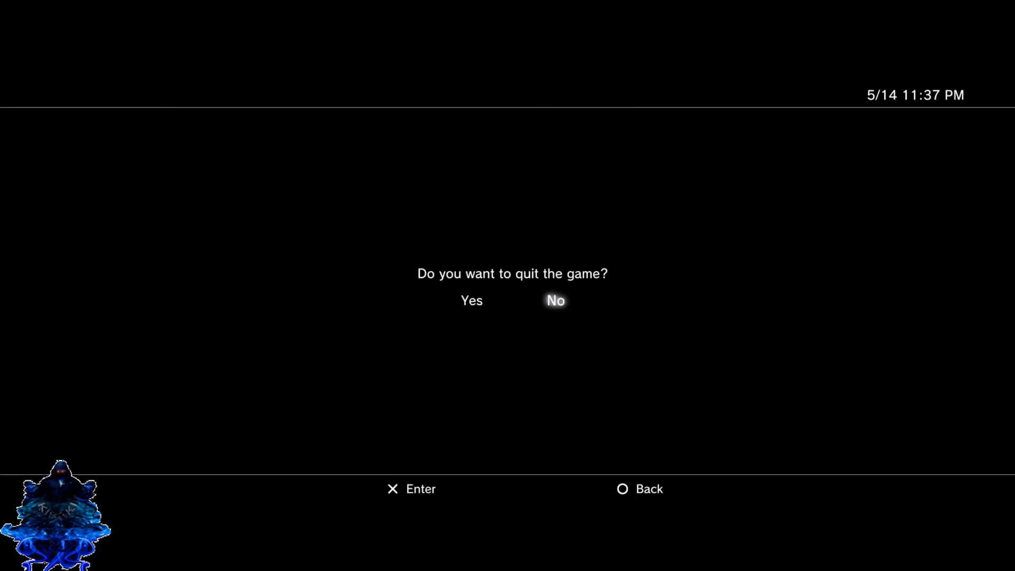
{"action": "key", "text": "Left"}
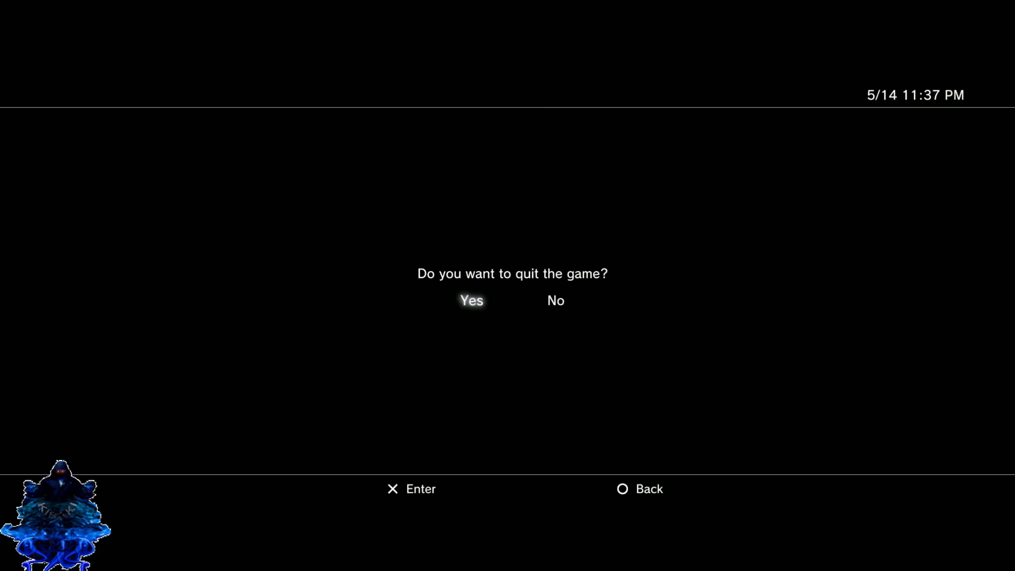
{"action": "left_click", "coordinate": [470, 300]}
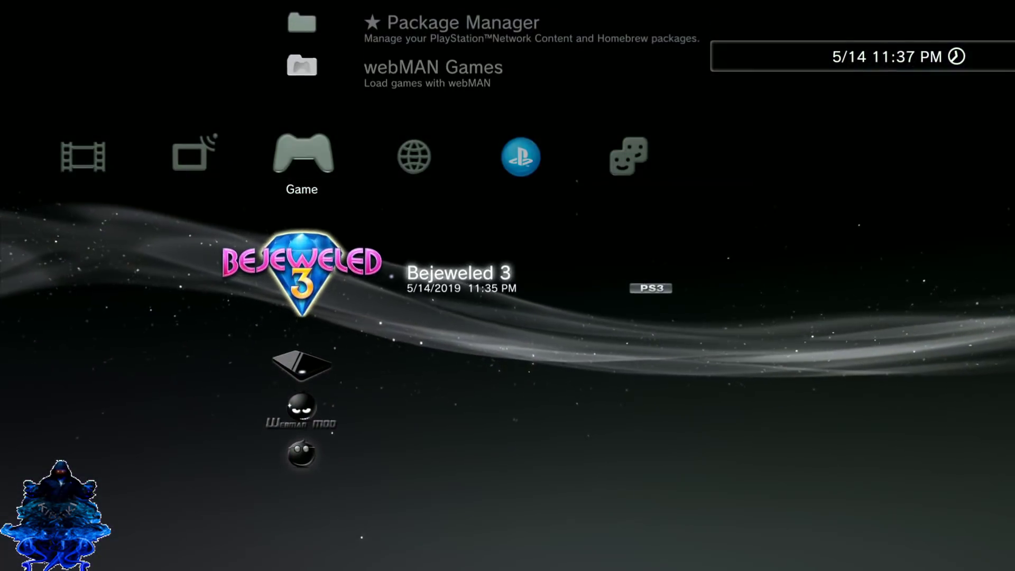
Log back into the user profile and launch Bejeweled 3 again from Game.
{"action": "scroll", "scroll_direction": "left", "scroll_amount": 3}
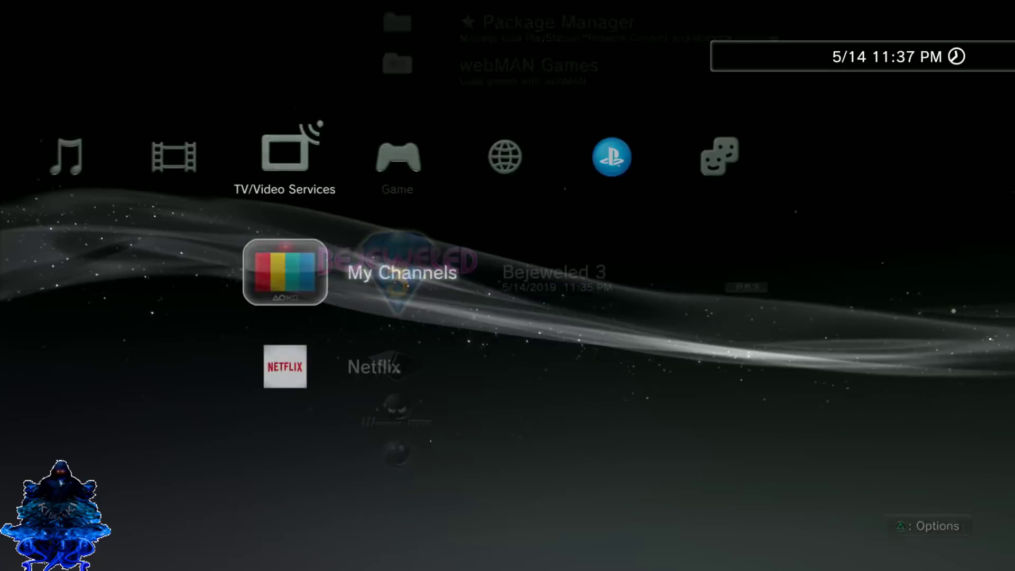
{"action": "scroll", "scroll_direction": "left", "scroll_amount": 3}
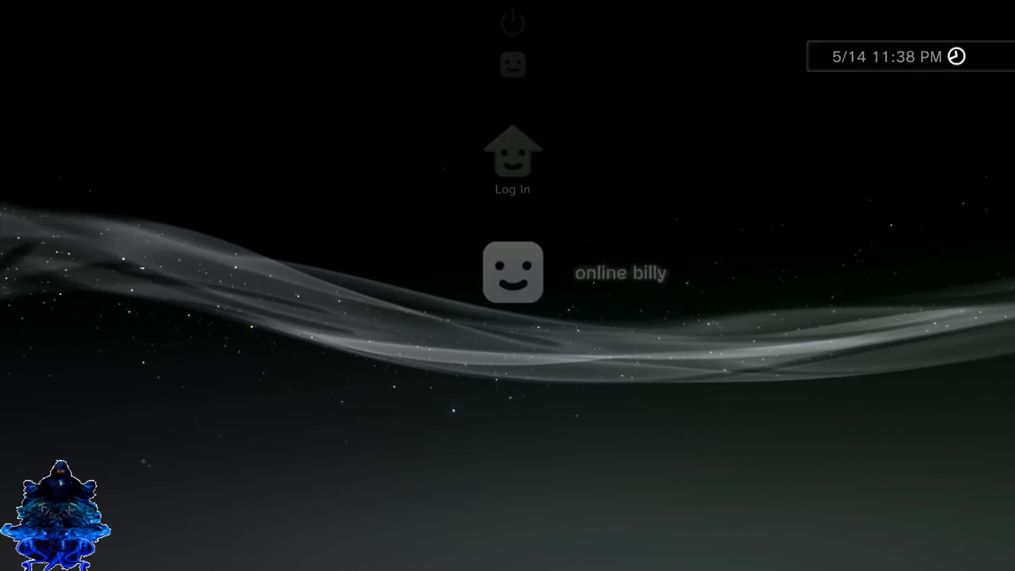
{"action": "left_click", "coordinate": [511, 270]}
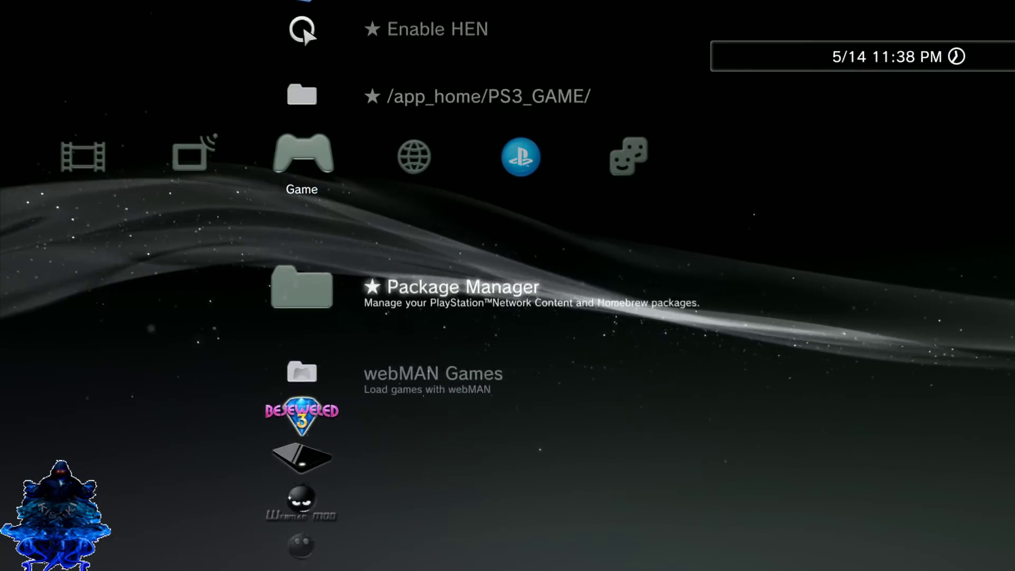
{"action": "scroll", "scroll_direction": "down", "scroll_amount": 3}
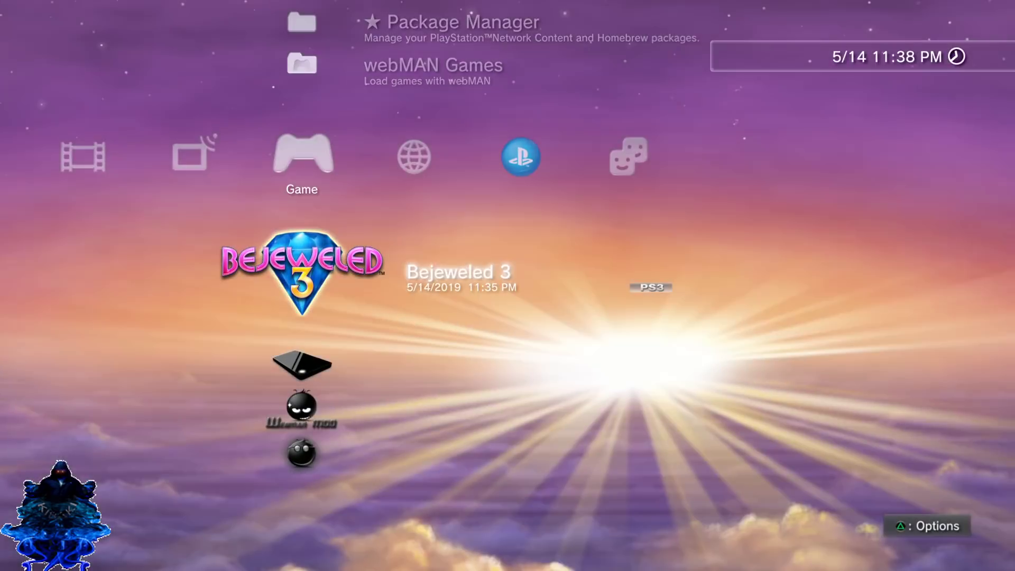
{"action": "left_click", "coordinate": [301, 272]}
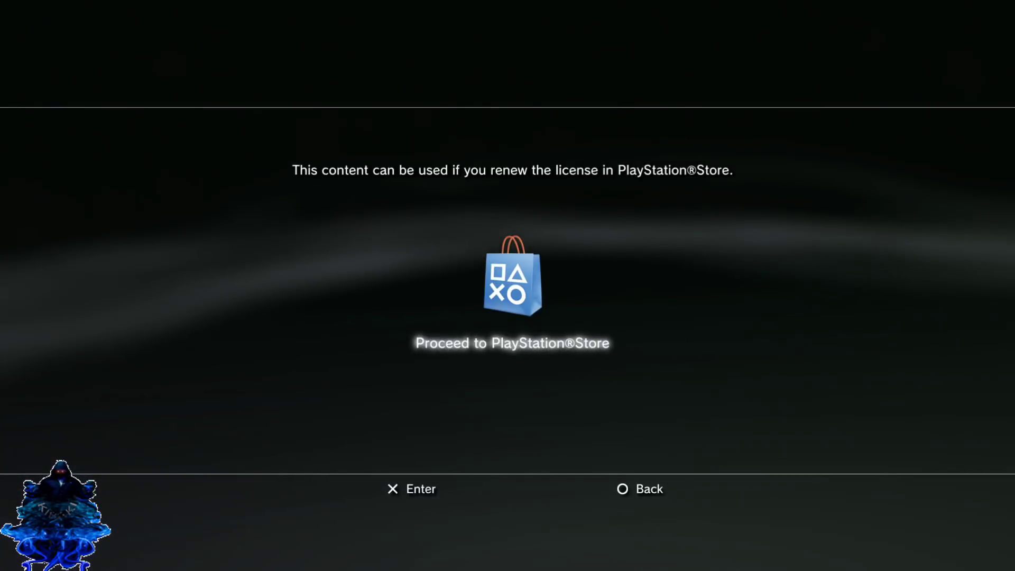
Dismiss the license notice, re-enable HEN, close the browser, and scroll to Bejeweled 3.
{"action": "key", "text": "Circle"}
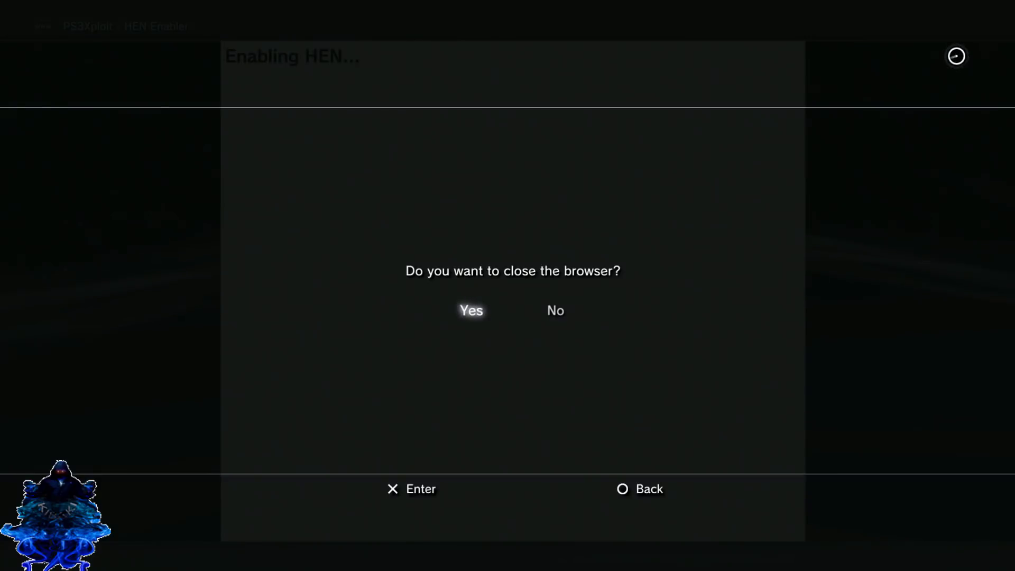
{"action": "left_click", "coordinate": [470, 311]}
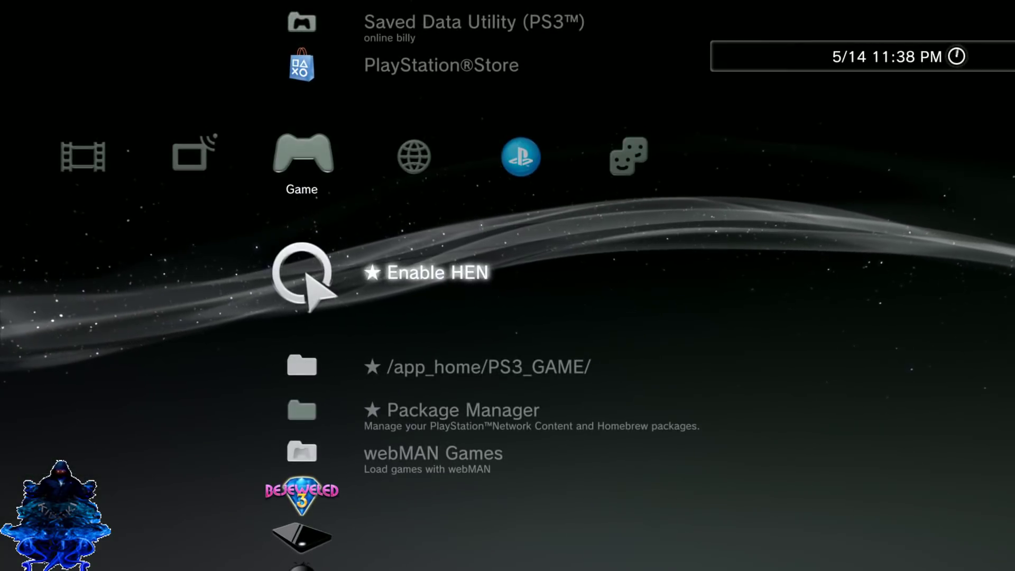
{"action": "scroll", "scroll_direction": "down", "scroll_amount": 3}
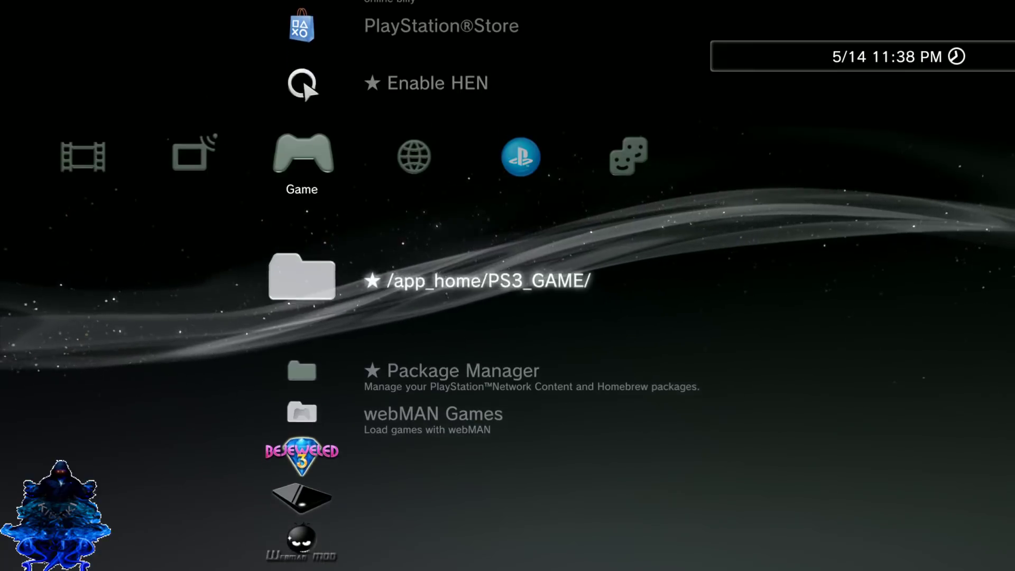
{"action": "scroll", "scroll_direction": "down", "scroll_amount": 3}
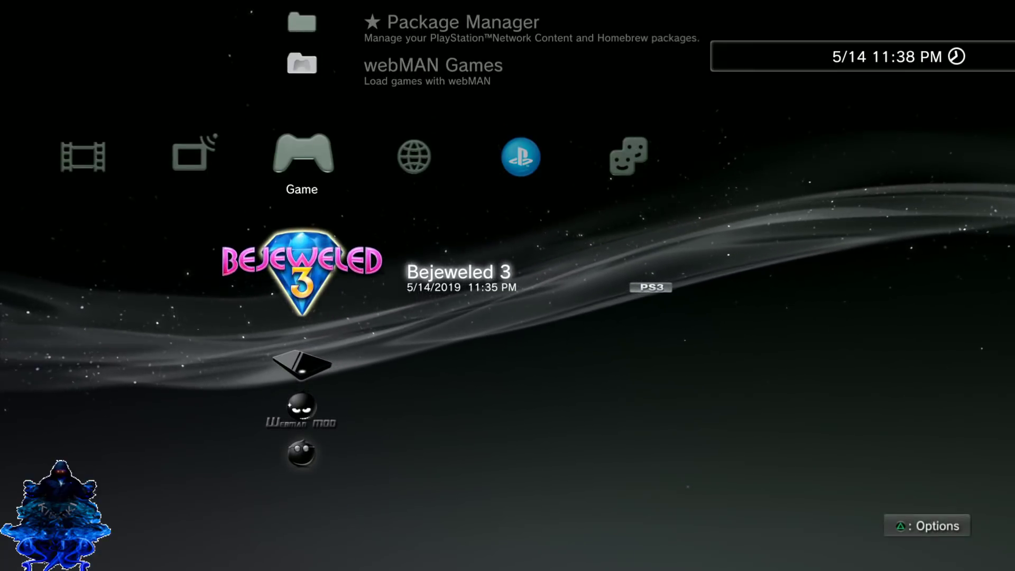